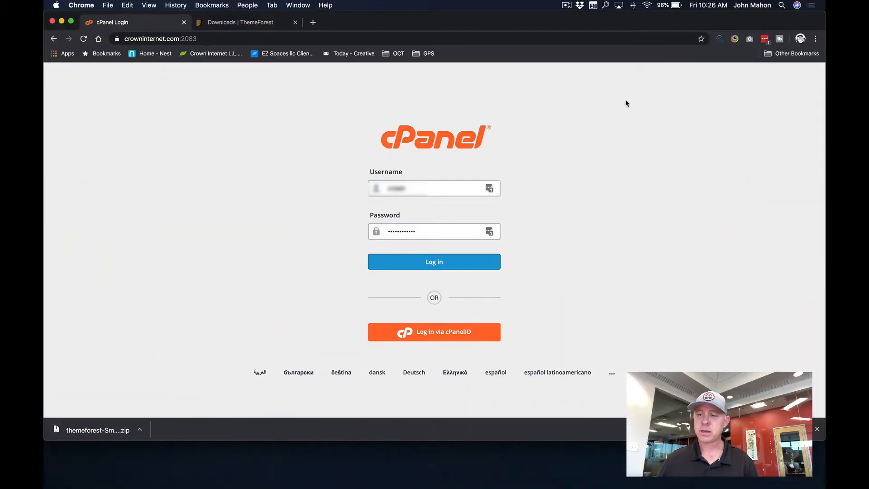
# - Sign in to cPanel and scroll the dashboard down to the Applications section
pyautogui.click(434, 261)
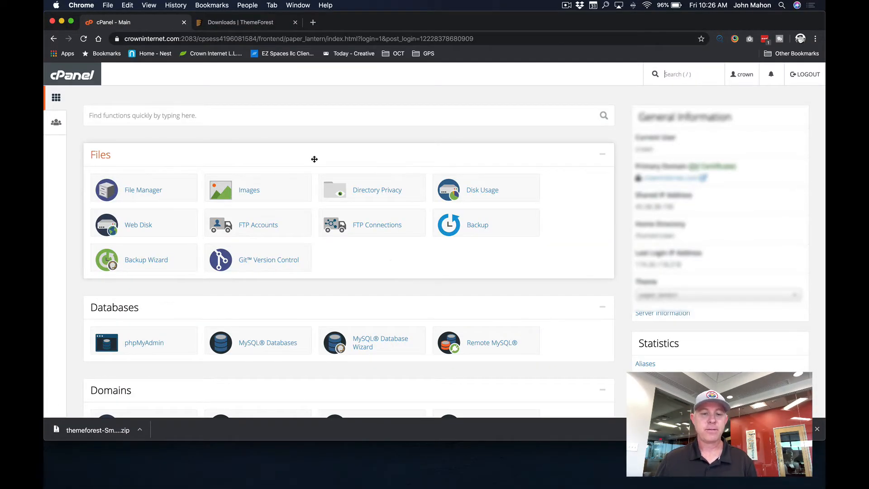
pyautogui.moveTo(140, 154)
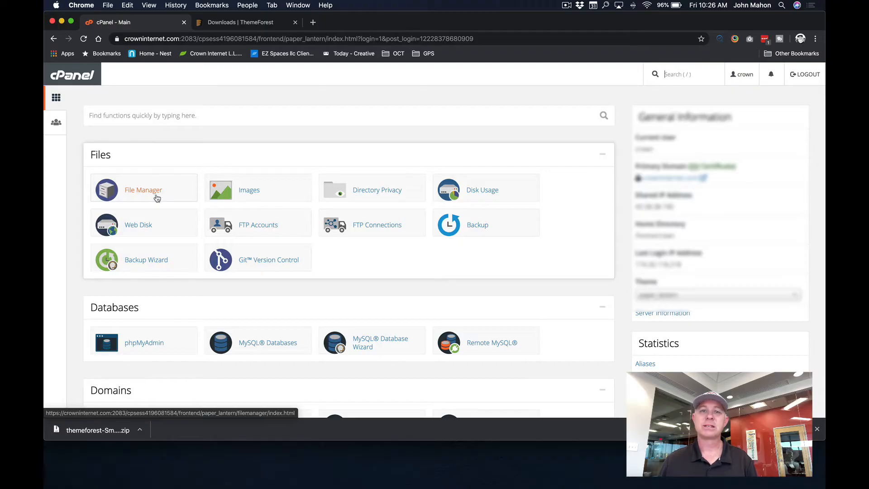
pyautogui.moveTo(194, 230)
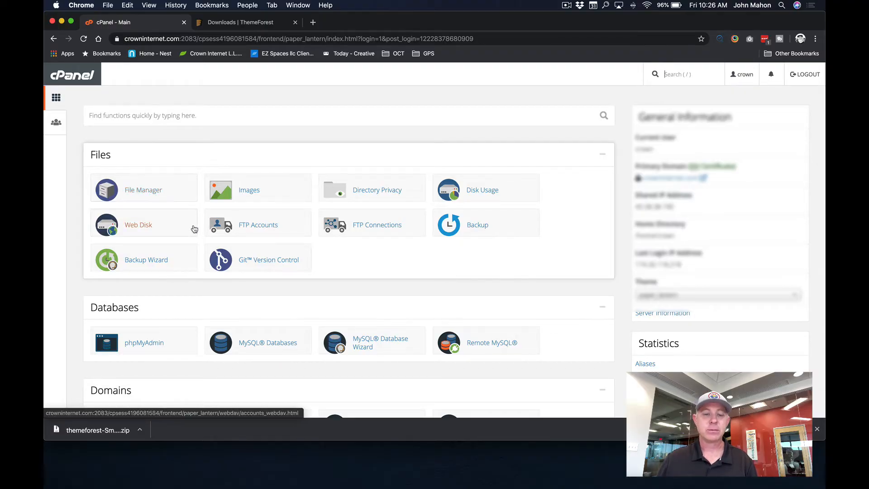
pyautogui.scroll(-3)
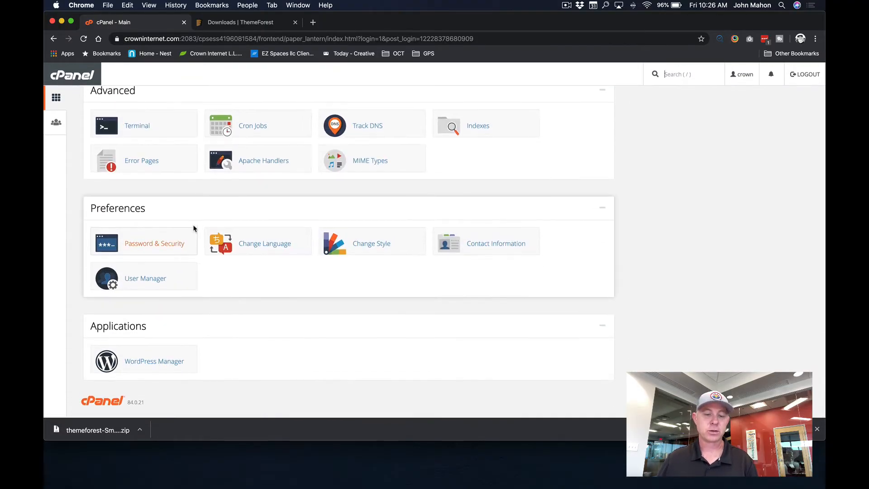
pyautogui.moveTo(149, 366)
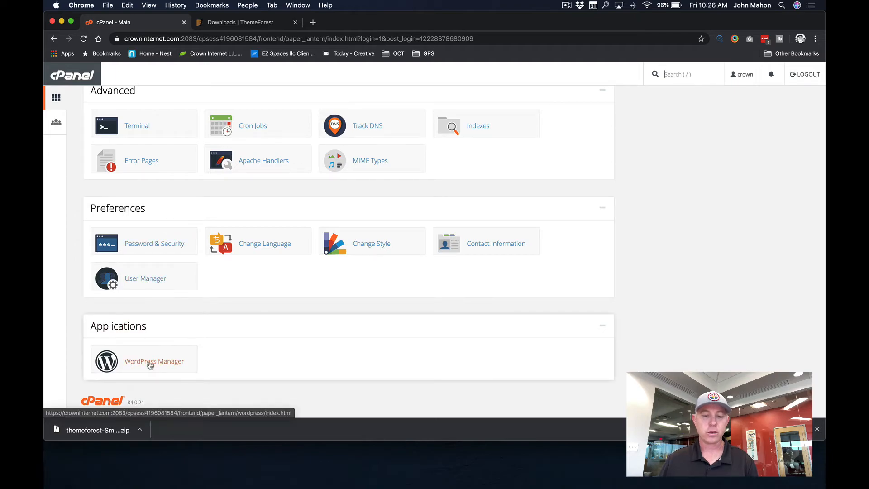
# - Create a new WordPress site on demo.crowninternet.com via WordPress Manager and get its credentials
pyautogui.click(154, 362)
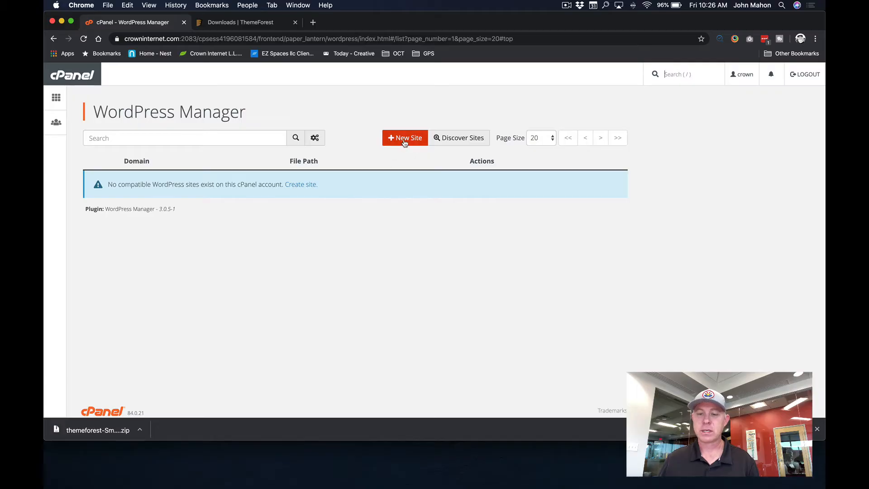
pyautogui.click(406, 137)
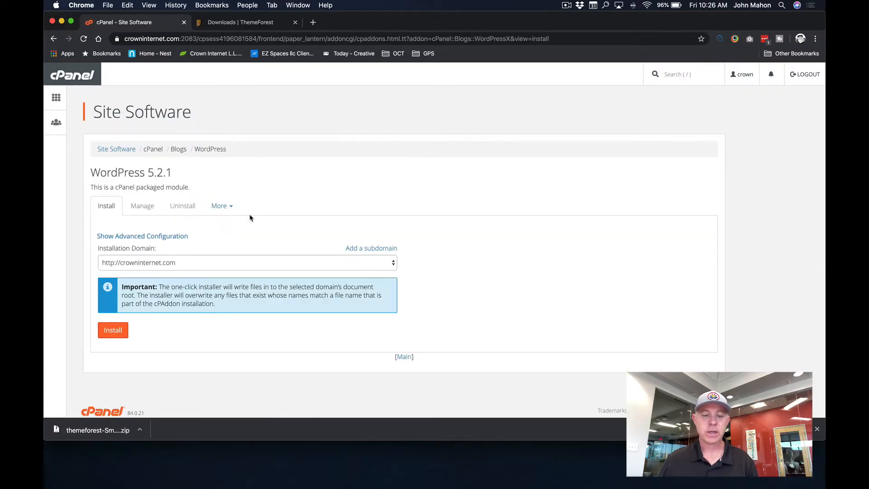
pyautogui.click(246, 263)
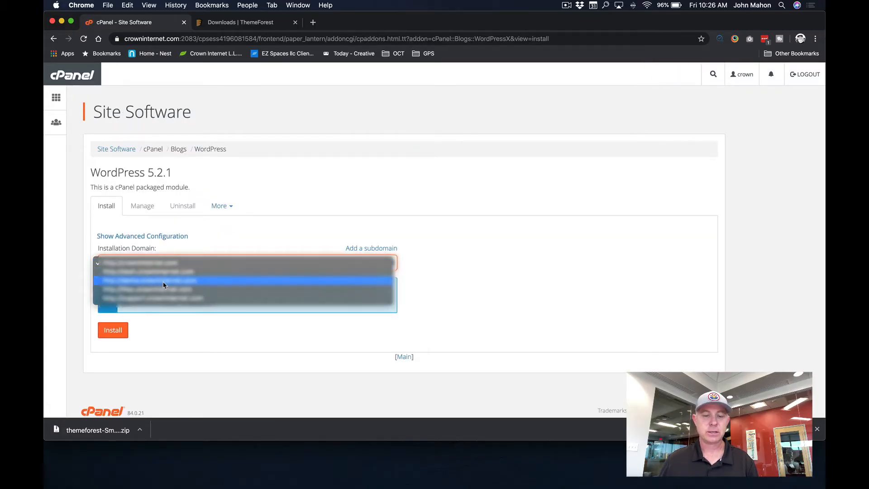
pyautogui.click(147, 282)
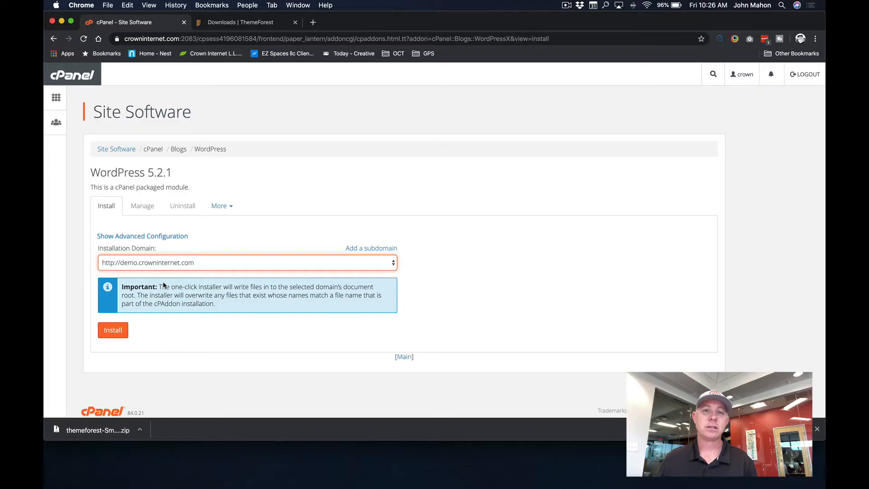
pyautogui.click(113, 329)
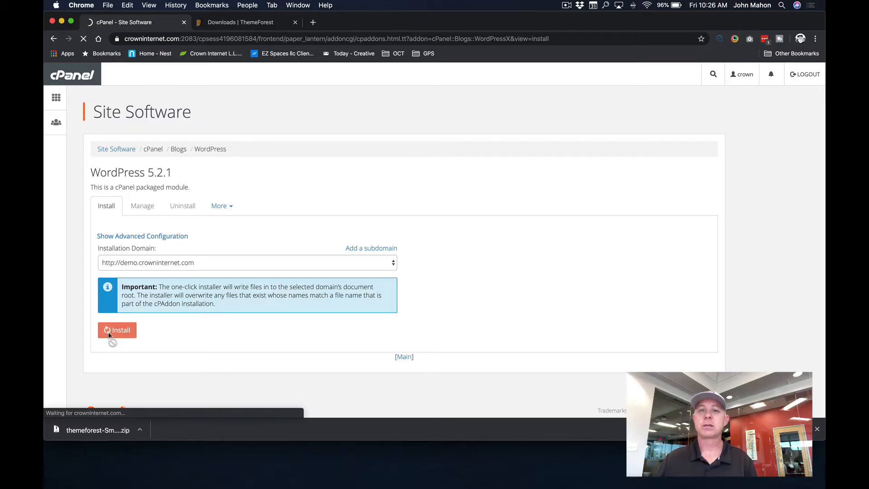
pyautogui.click(117, 329)
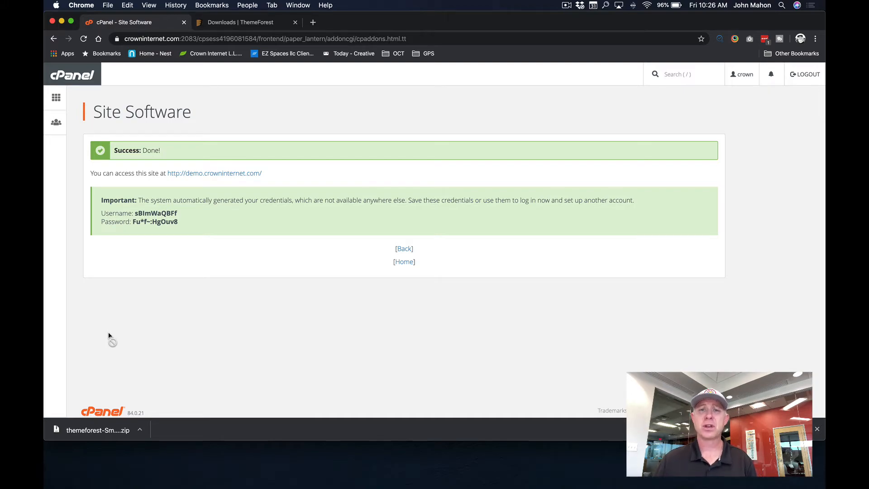
pyautogui.moveTo(172, 261)
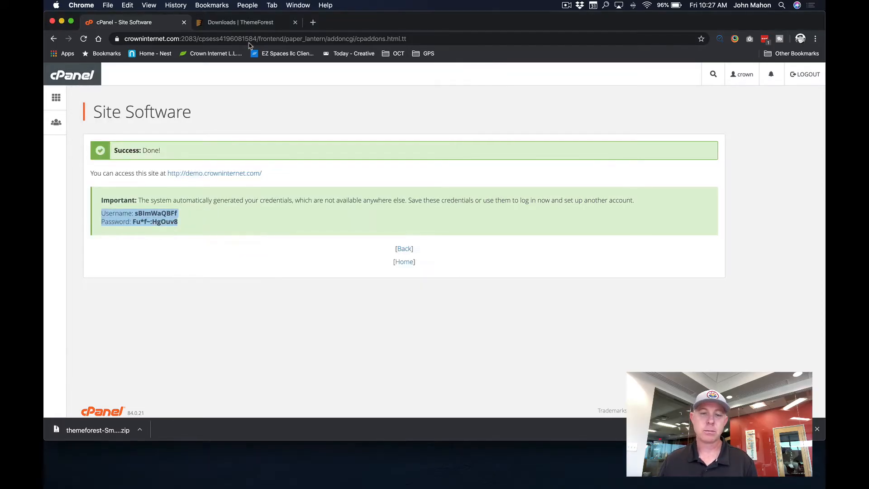
# - Load demo.crowninternet.com/wp-admin in a new tab after saving the credentials in Notes
pyautogui.click(312, 22)
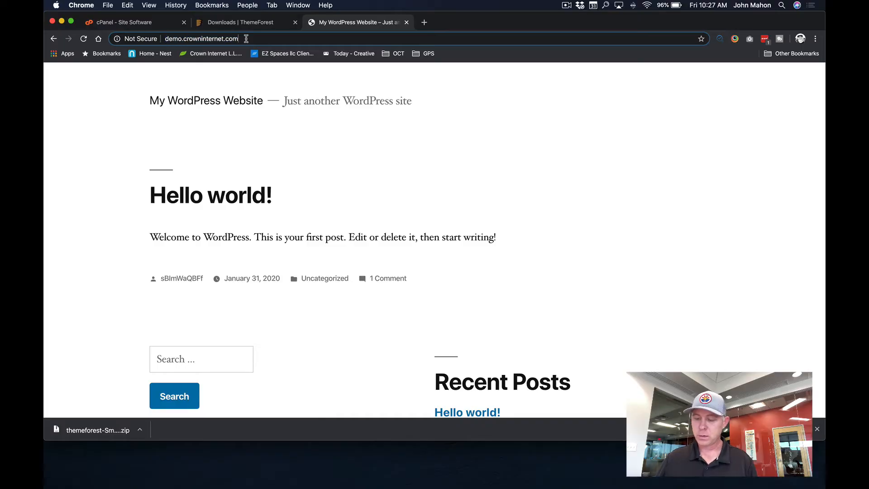
pyautogui.write('/wp-admin')
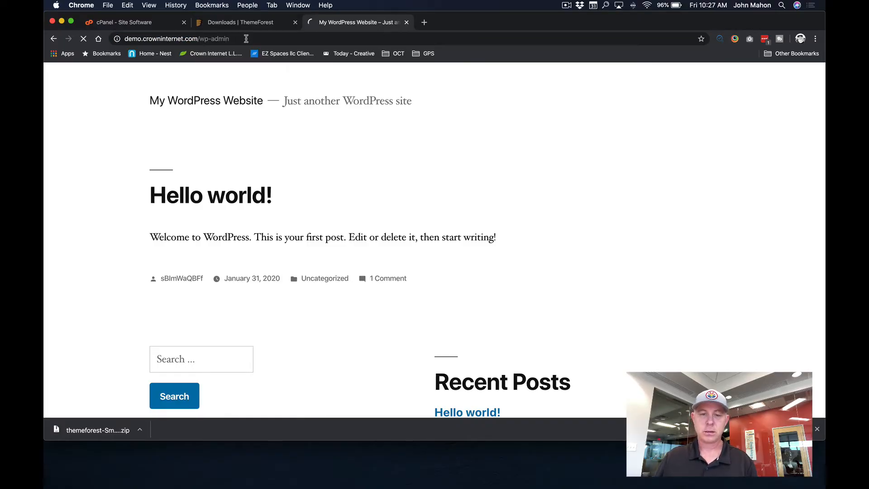
pyautogui.press('Return')
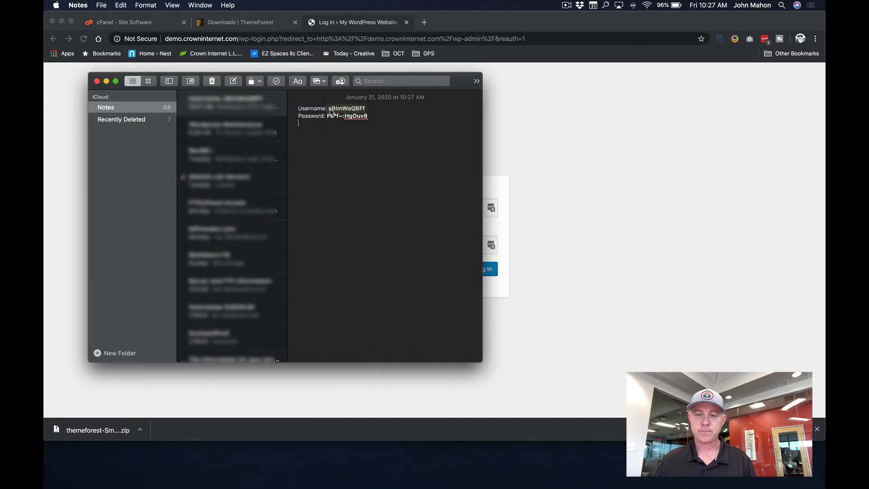
# - Log in to the WordPress admin with the generated credentials and decline saving the password
pyautogui.click(483, 269)
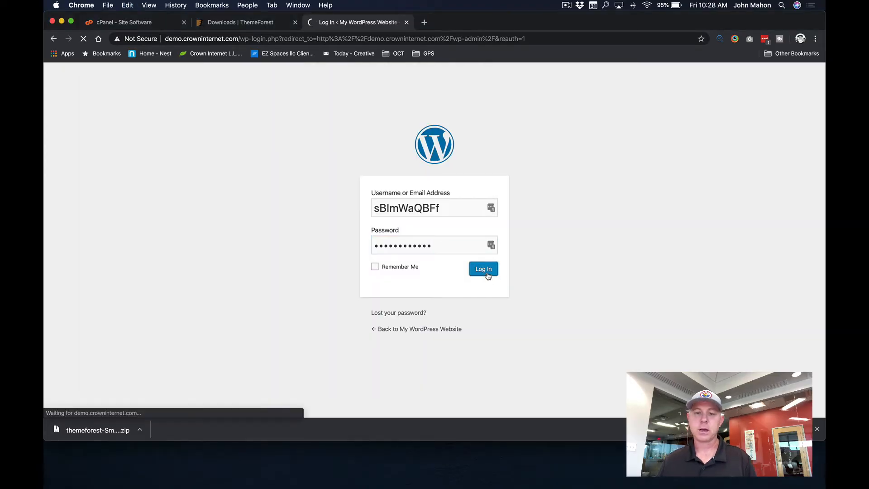
pyautogui.click(483, 269)
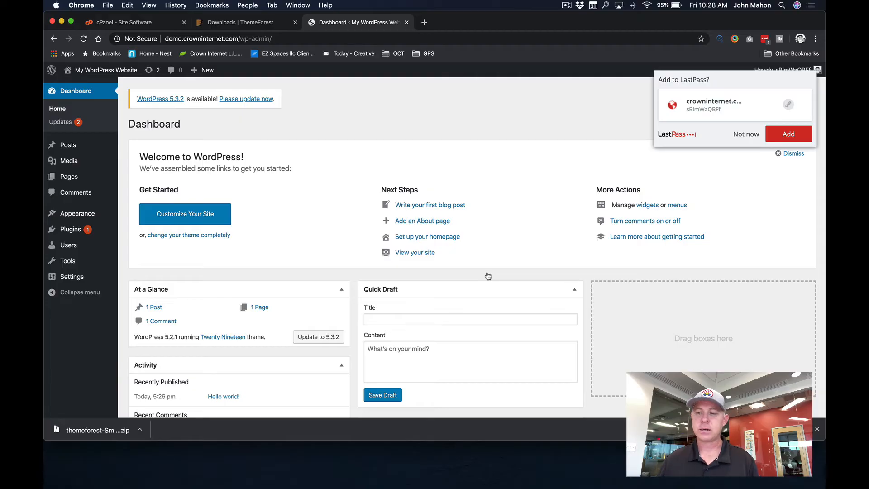
pyautogui.click(745, 134)
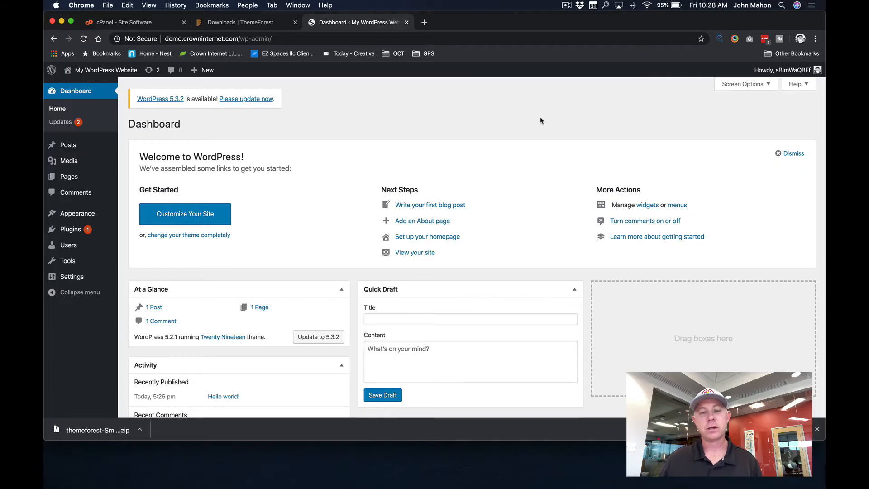
pyautogui.moveTo(438, 93)
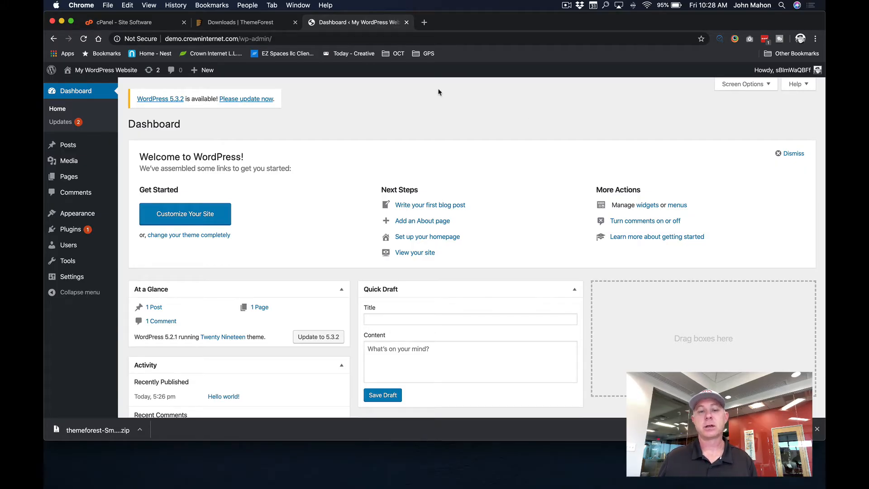
pyautogui.moveTo(305, 101)
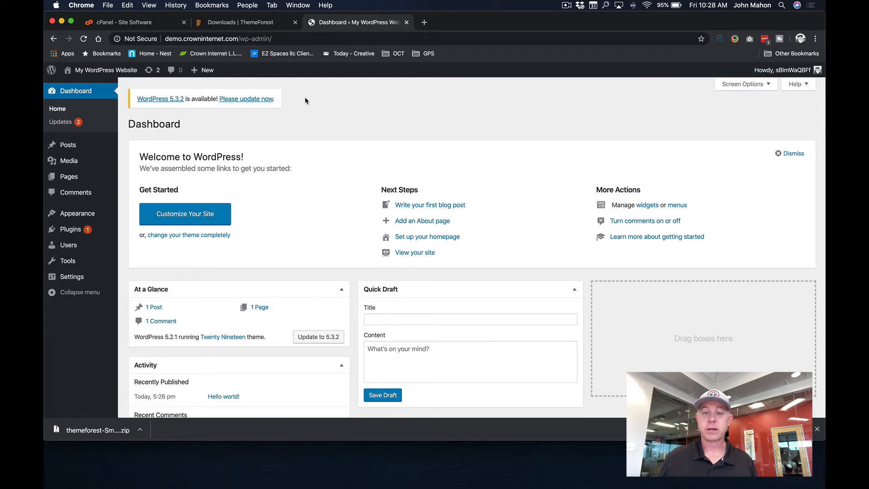
# - Start the WordPress core update to version 5.3.2 from the dashboard notice
pyautogui.click(246, 98)
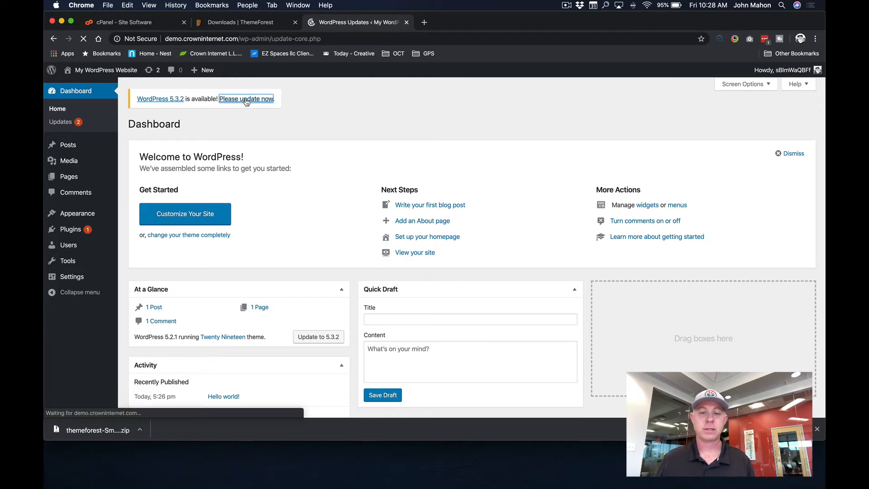
pyautogui.click(247, 99)
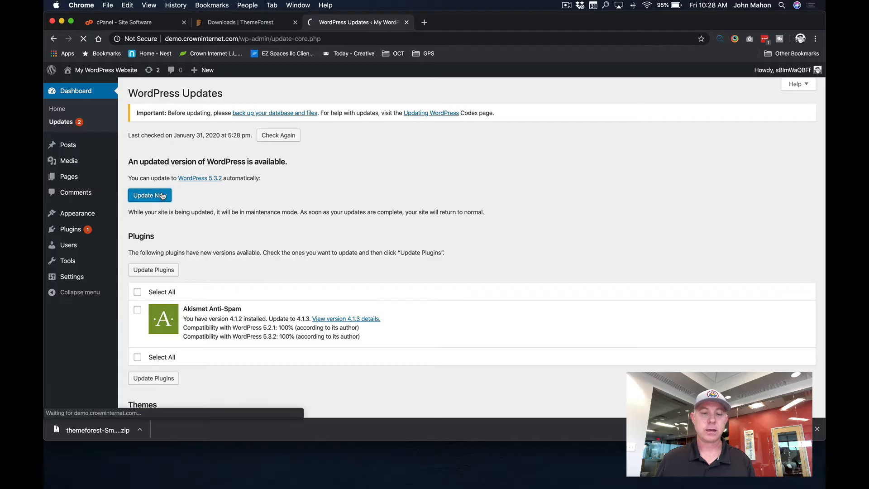
pyautogui.click(149, 195)
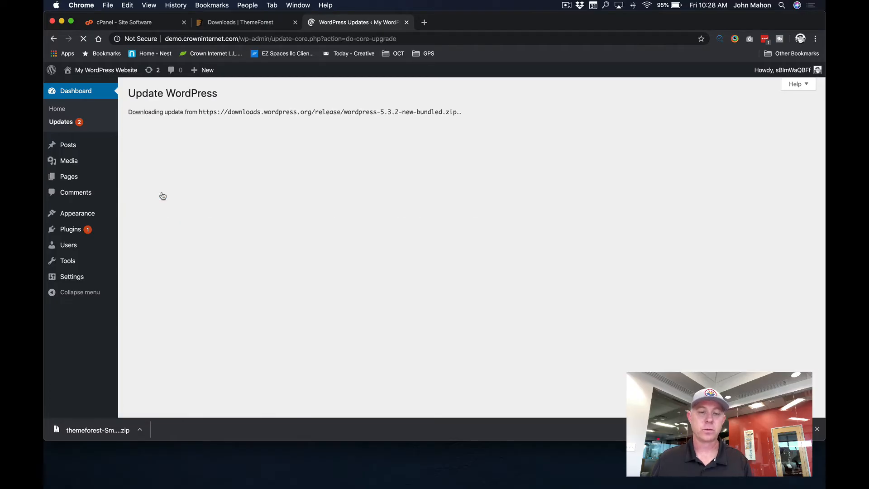
pyautogui.moveTo(162, 195)
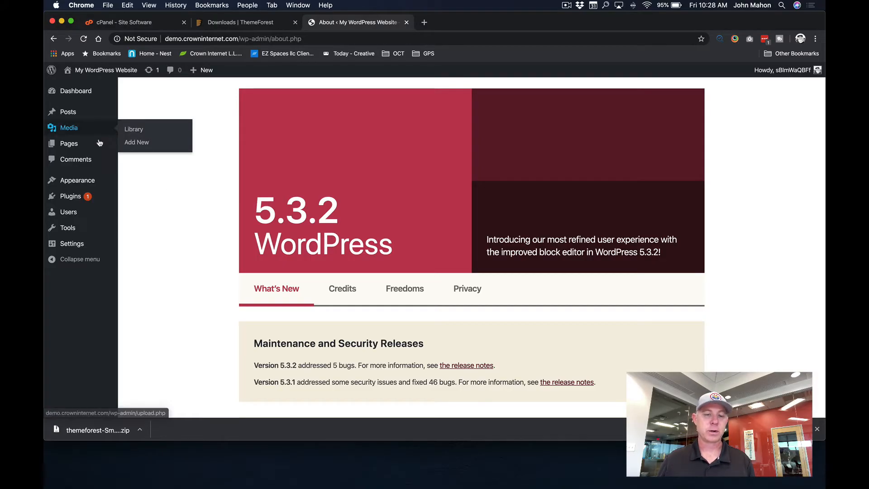
# - Delete the default Akismet and Hello Dolly plugins, then return to the admin dashboard
pyautogui.click(71, 195)
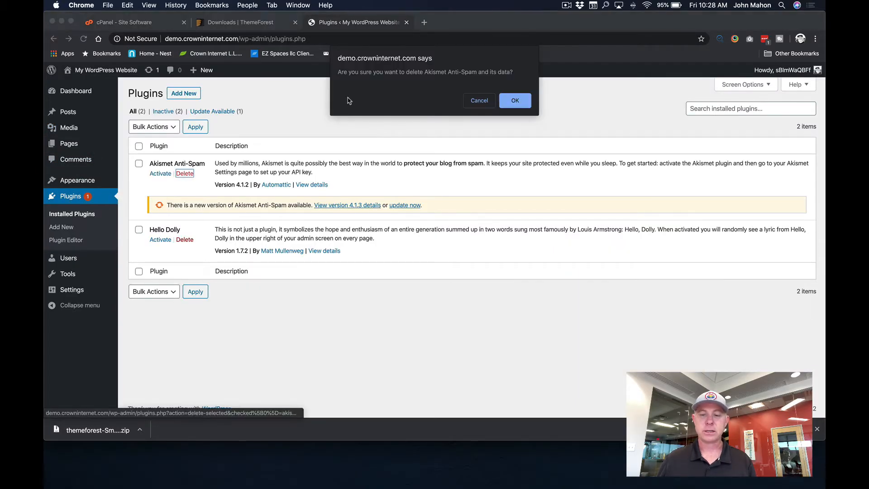
pyautogui.click(514, 100)
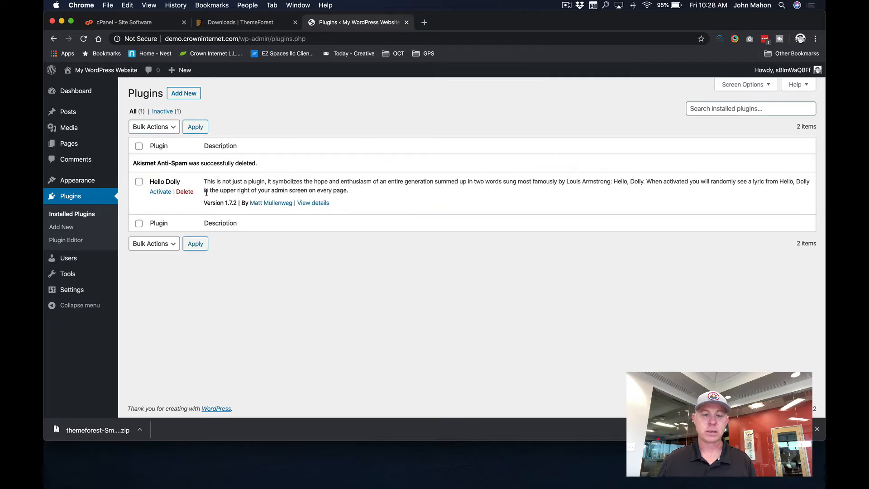
pyautogui.click(184, 191)
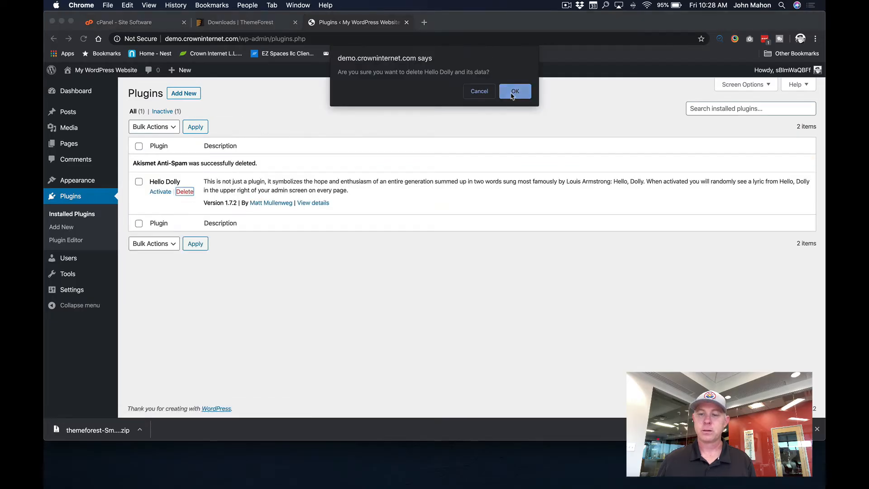
pyautogui.click(514, 90)
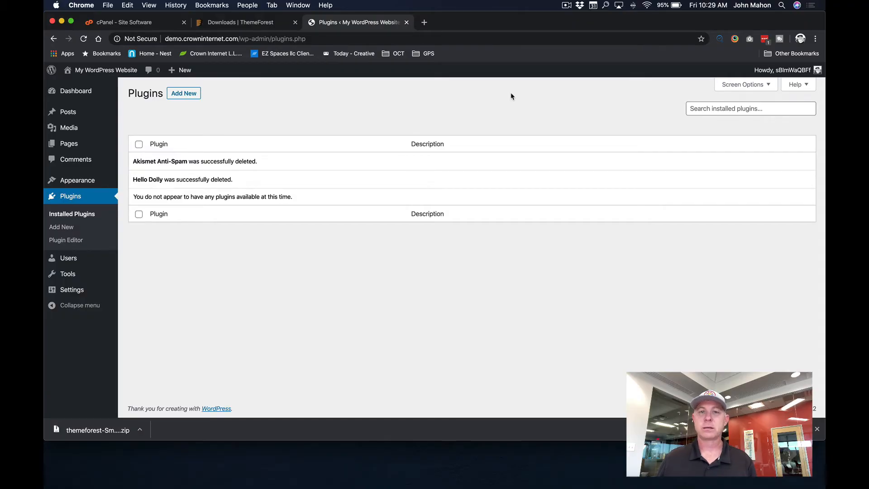
pyautogui.moveTo(433, 25)
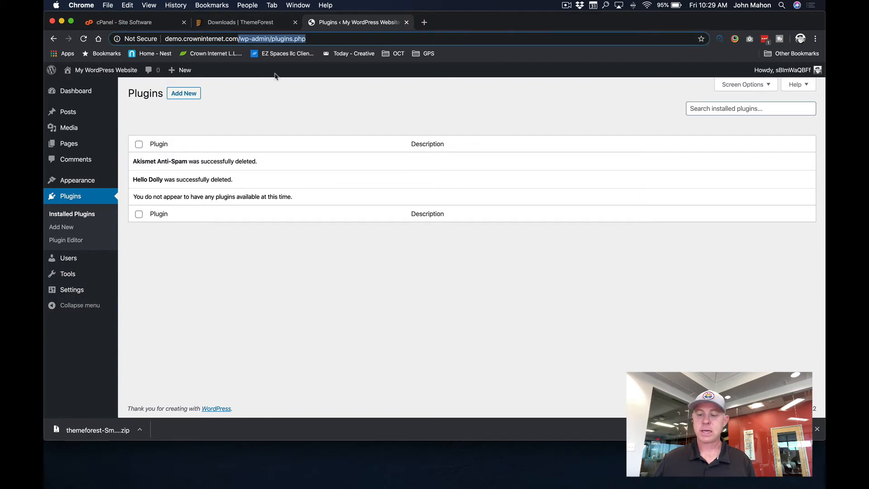
pyautogui.click(106, 70)
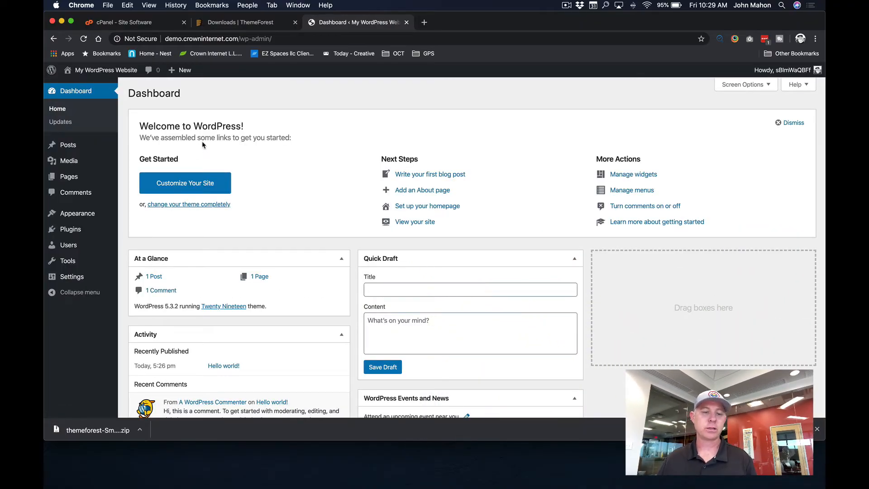
pyautogui.moveTo(206, 120)
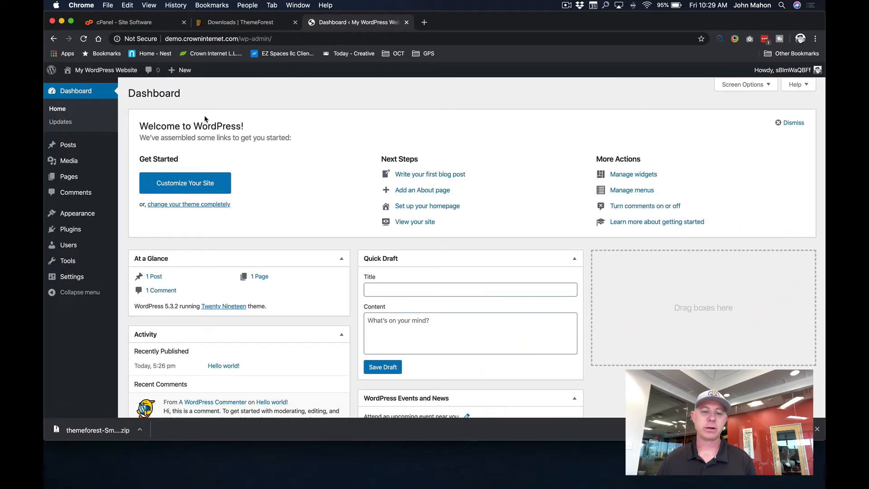
# - Go to Appearance > Themes to list the installed themes
pyautogui.click(76, 212)
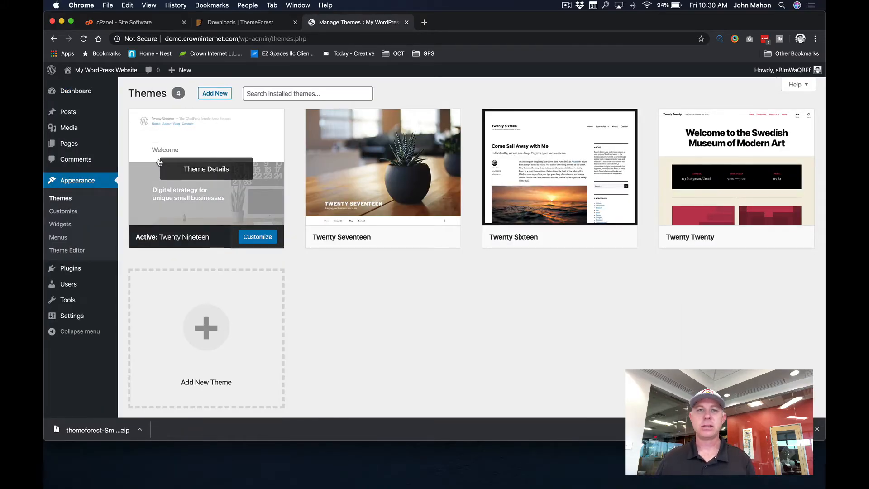
pyautogui.moveTo(186, 131)
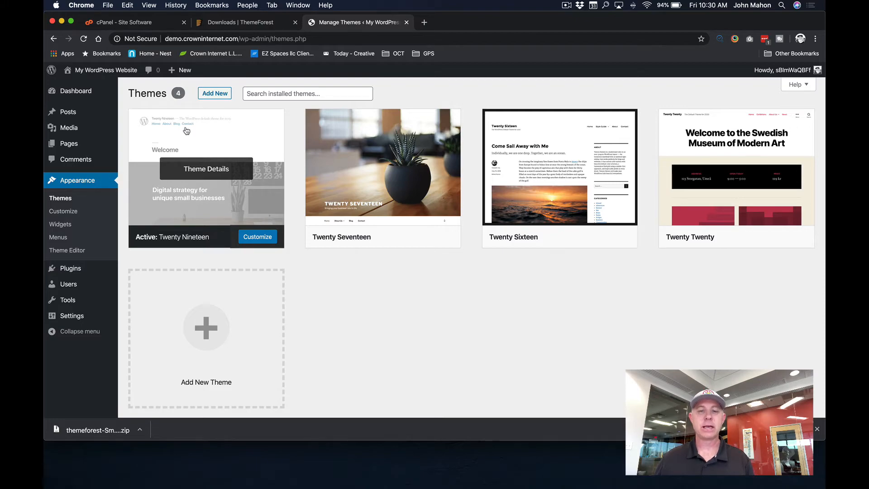
# - Show the Avada theme's download options on the ThemeForest account Downloads page
pyautogui.click(240, 21)
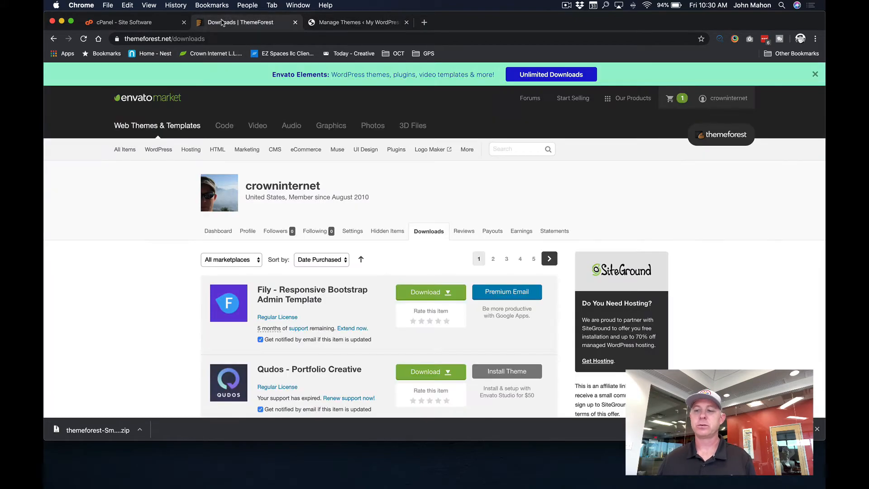
pyautogui.click(246, 150)
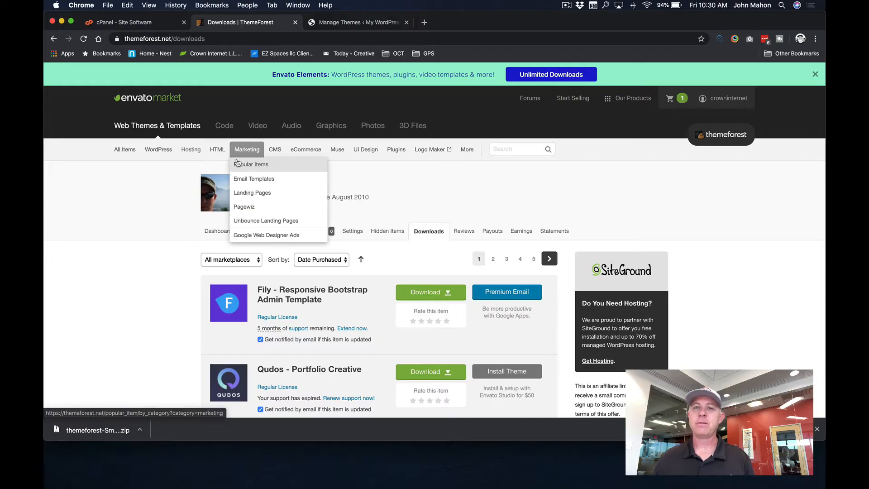
pyautogui.click(453, 211)
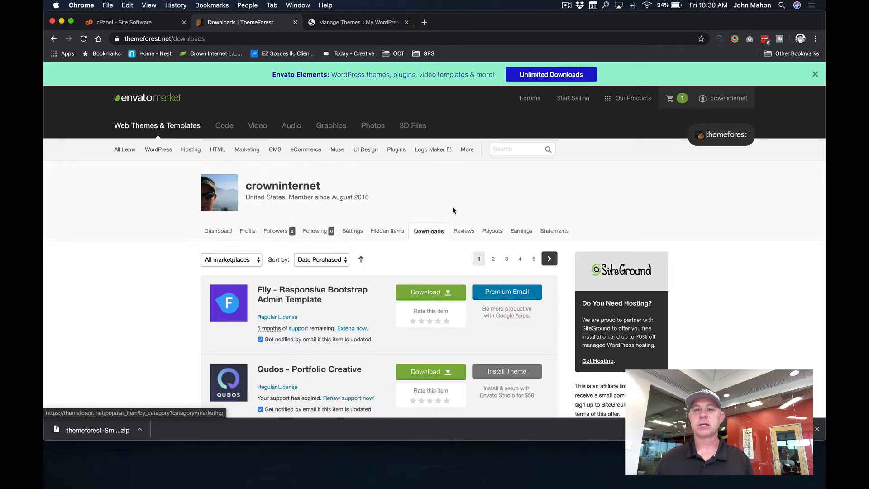
pyautogui.moveTo(717, 111)
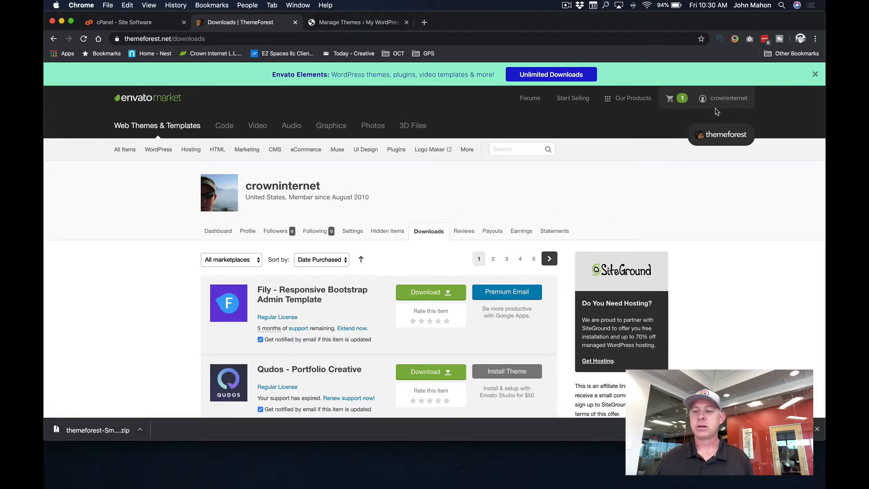
pyautogui.click(724, 98)
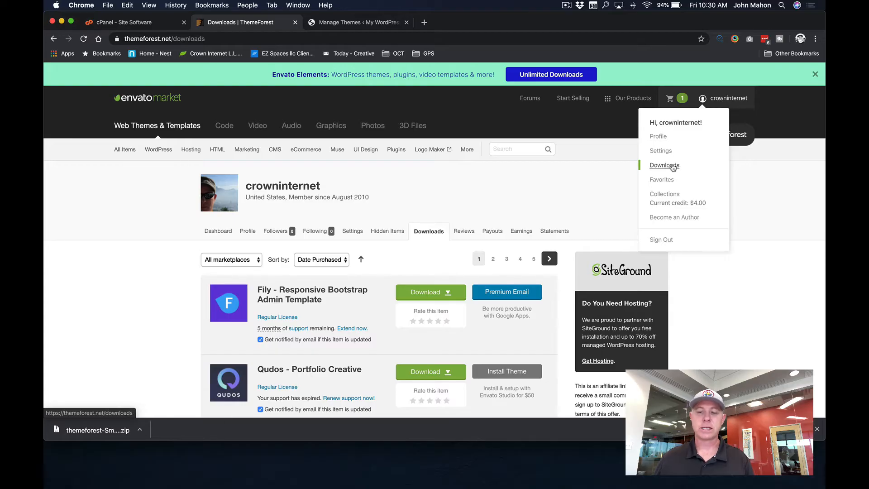
pyautogui.scroll(-3)
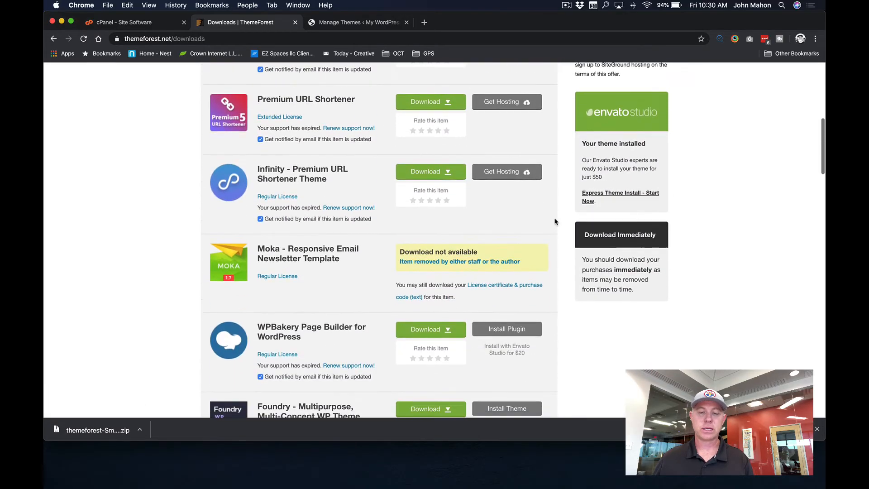
pyautogui.click(426, 249)
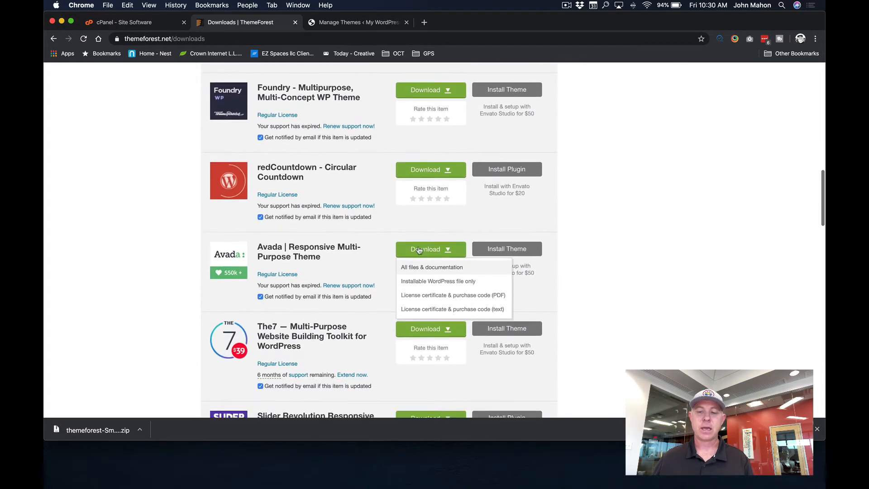
pyautogui.moveTo(564, 260)
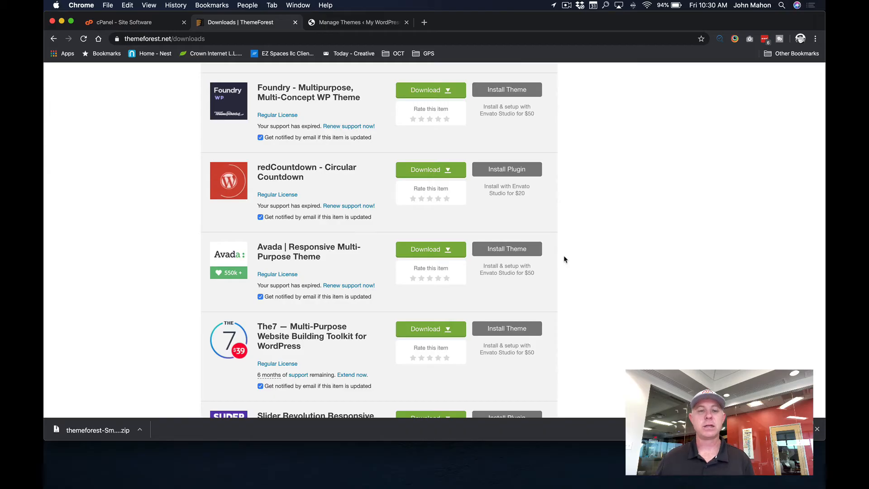
pyautogui.moveTo(290, 155)
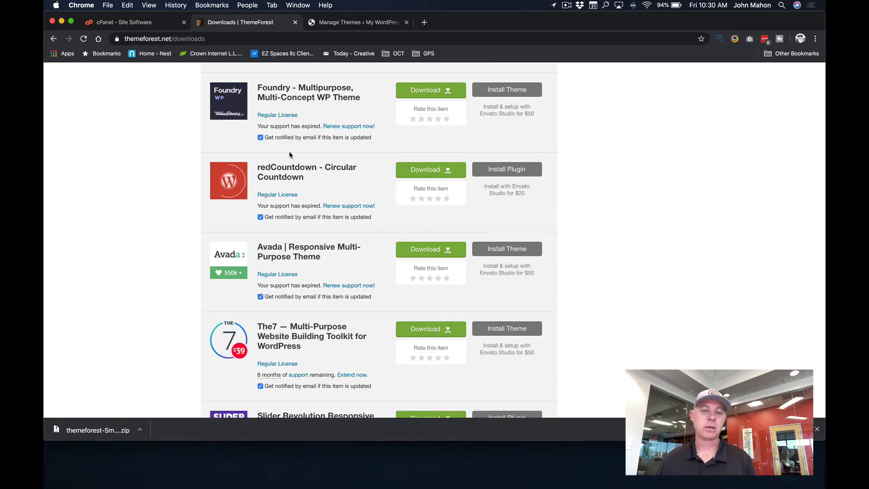
# - Reach the theme upload form from the WordPress Themes page
pyautogui.click(358, 22)
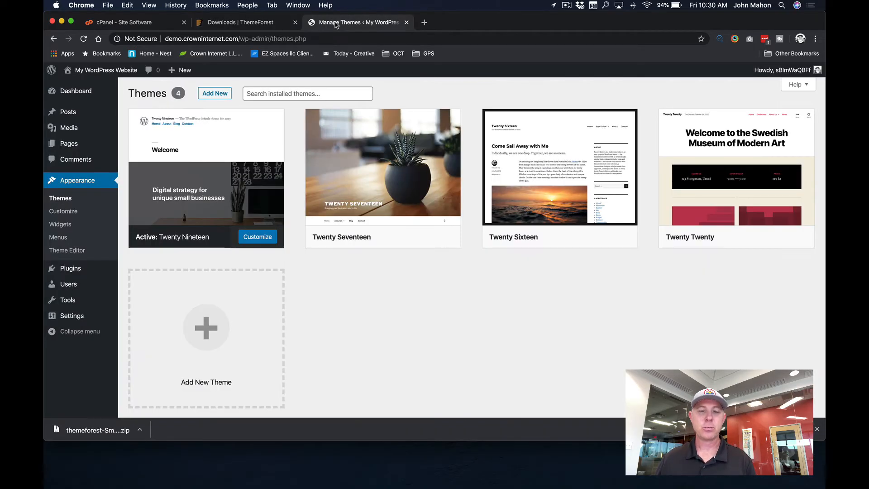
pyautogui.moveTo(214, 93)
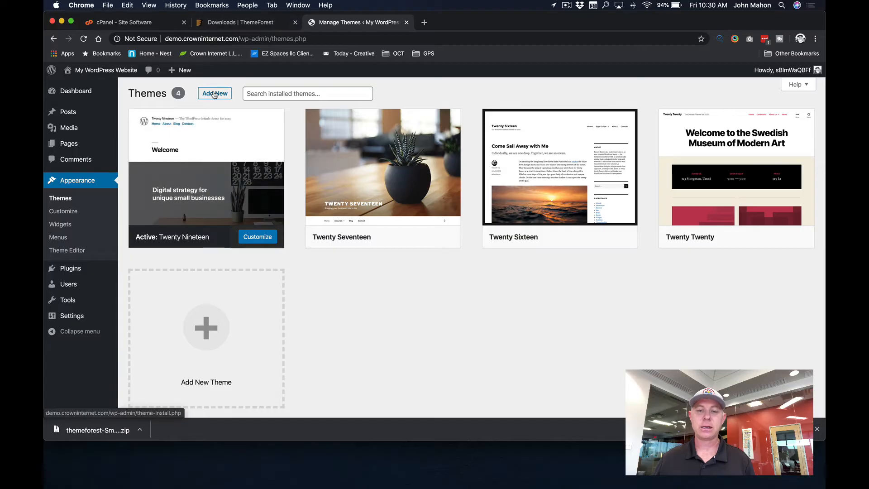
pyautogui.click(214, 93)
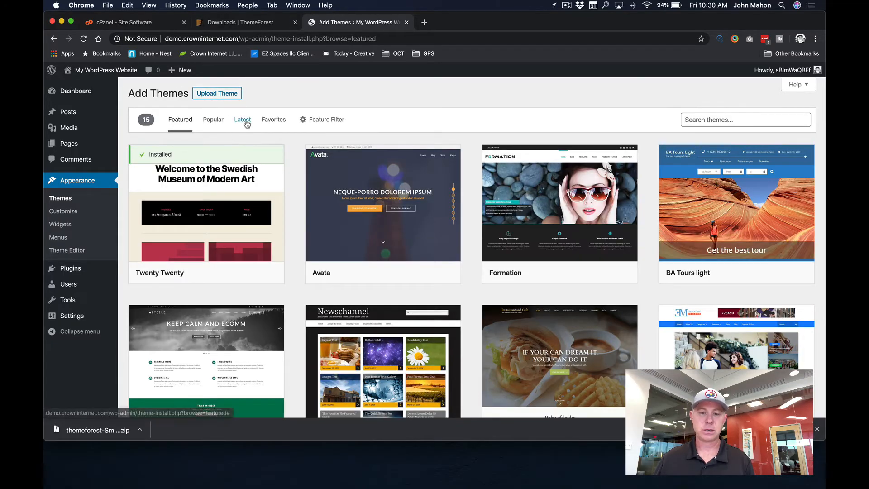
pyautogui.click(216, 93)
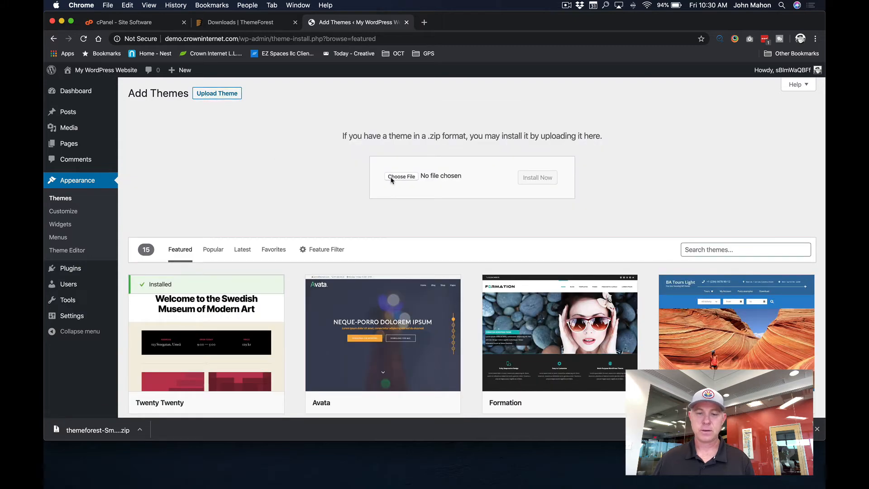
pyautogui.click(402, 175)
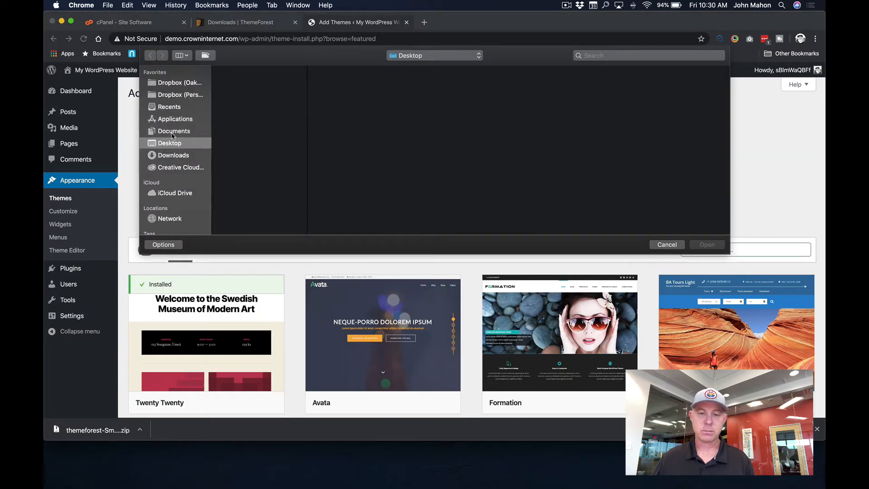
# - Choose Avada.zip from Documents/Avada_Full_Package/Avada Theme and install it
pyautogui.click(174, 130)
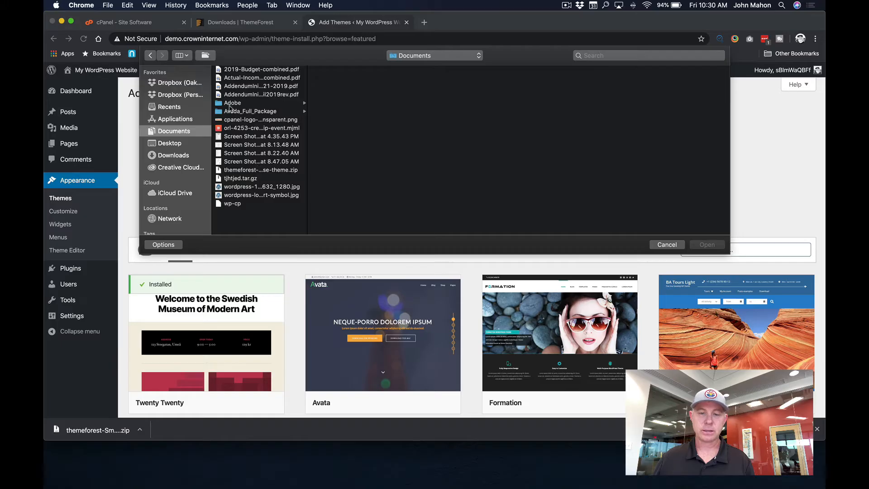
pyautogui.click(250, 110)
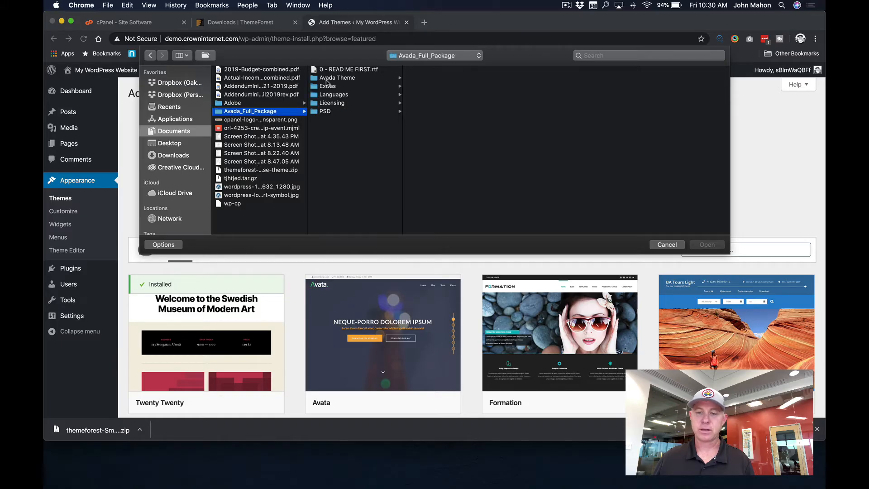
pyautogui.click(336, 78)
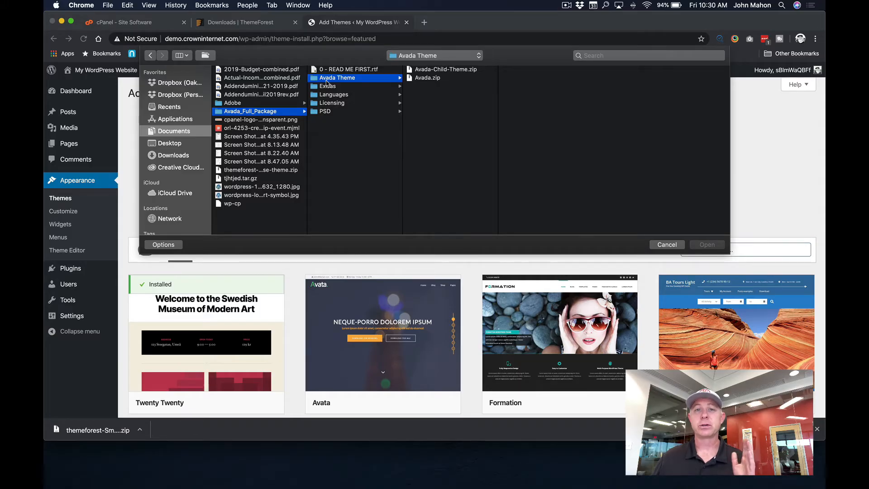
pyautogui.click(427, 78)
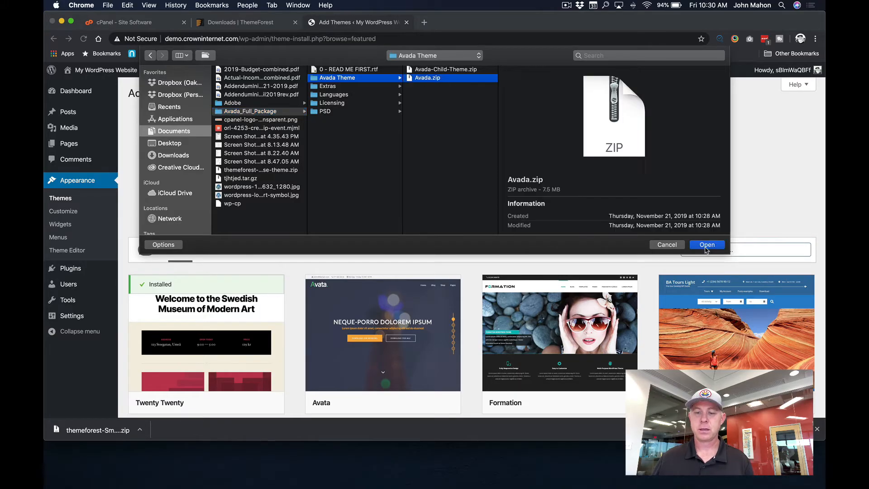
pyautogui.click(707, 244)
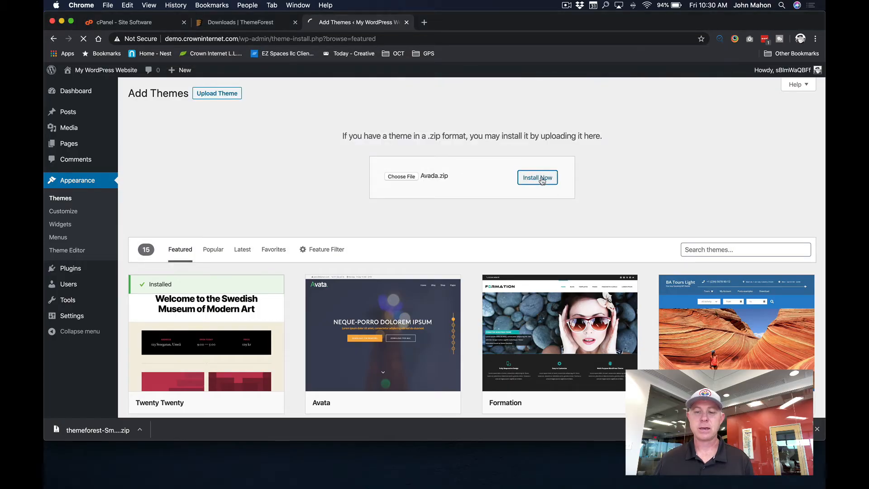
pyautogui.click(537, 177)
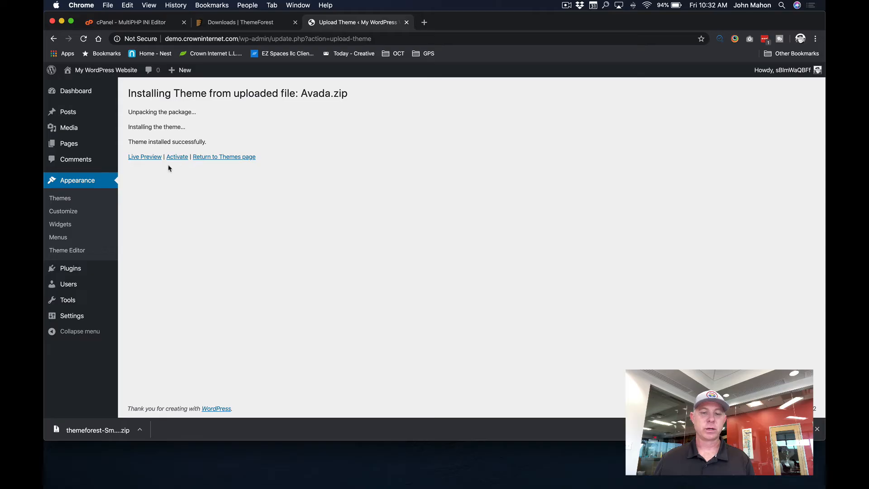
pyautogui.moveTo(77, 180)
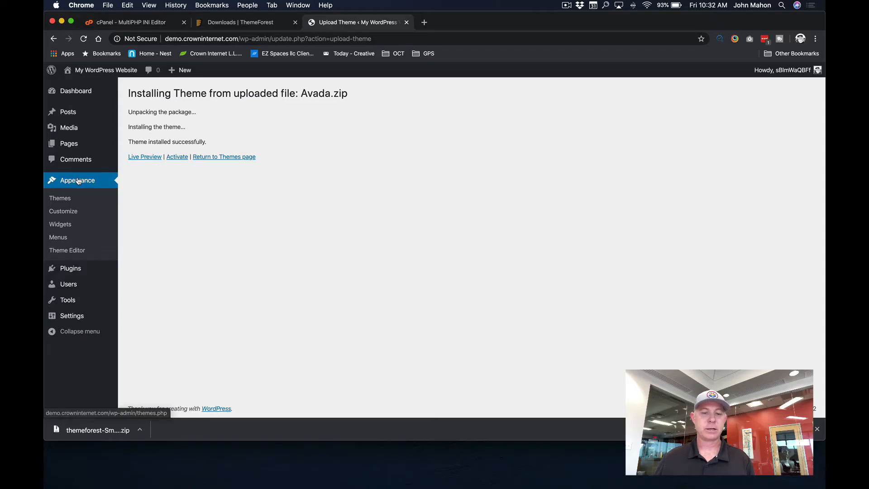
# - Upload and install Avada-Child-Theme.zip, then activate the child theme
pyautogui.click(224, 157)
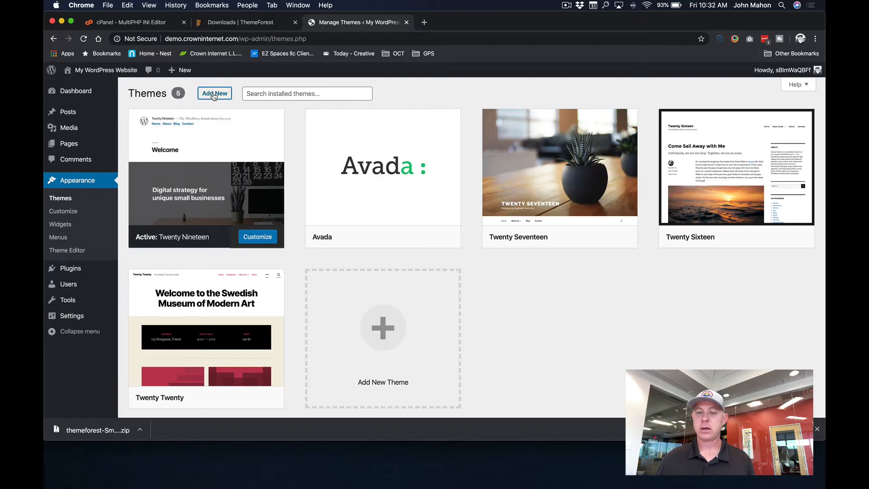
pyautogui.click(214, 93)
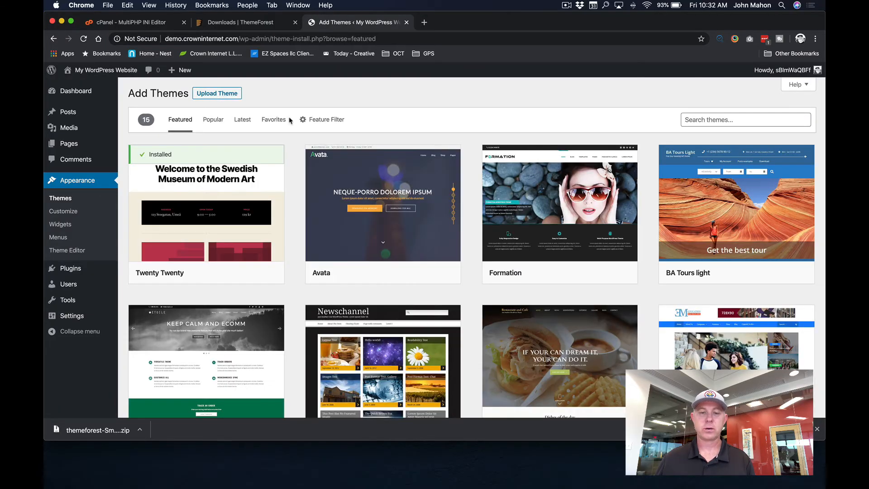
pyautogui.click(216, 93)
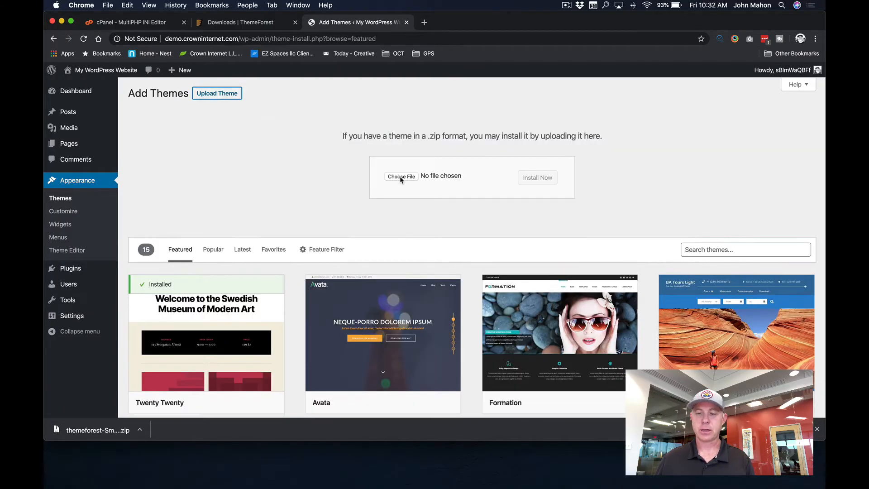
pyautogui.click(401, 176)
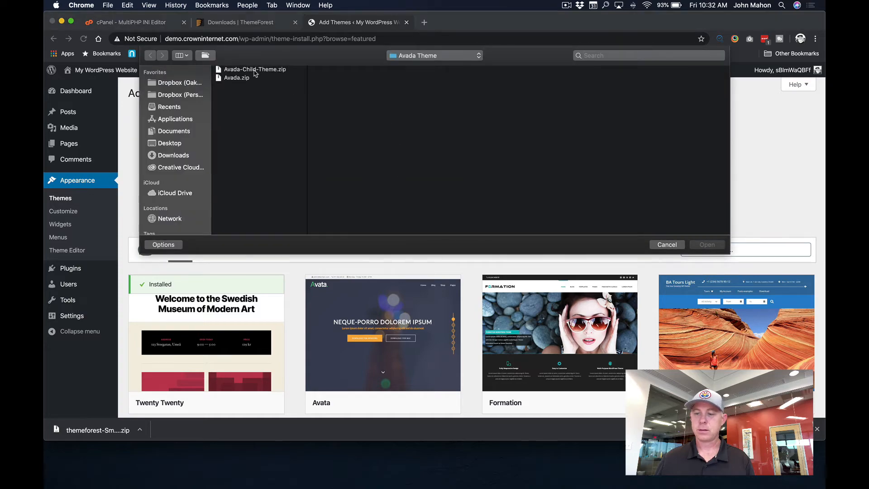
pyautogui.click(668, 244)
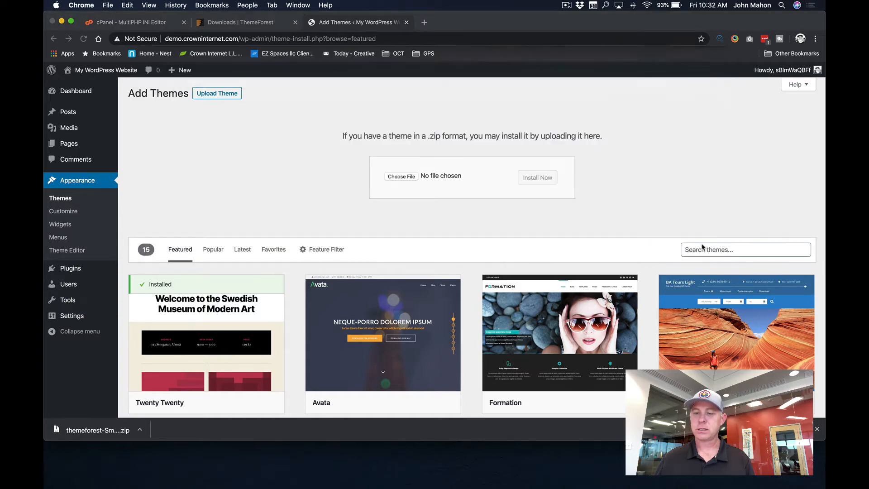
pyautogui.click(537, 177)
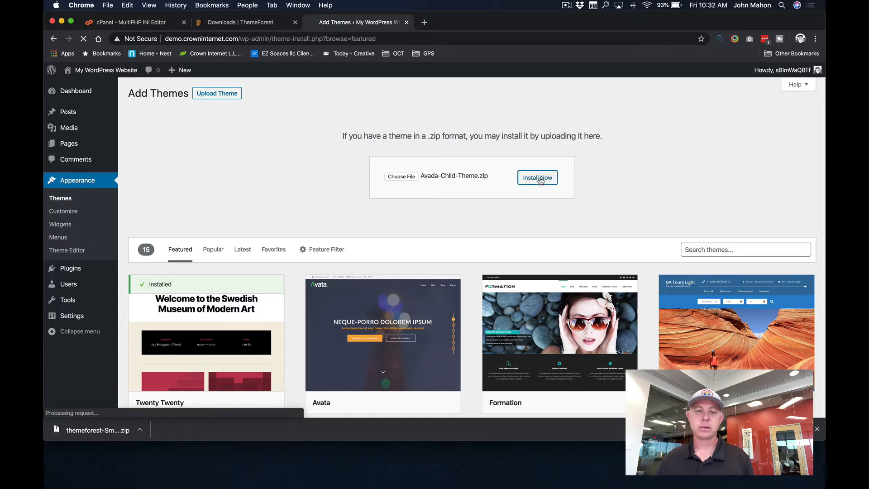
pyautogui.click(537, 177)
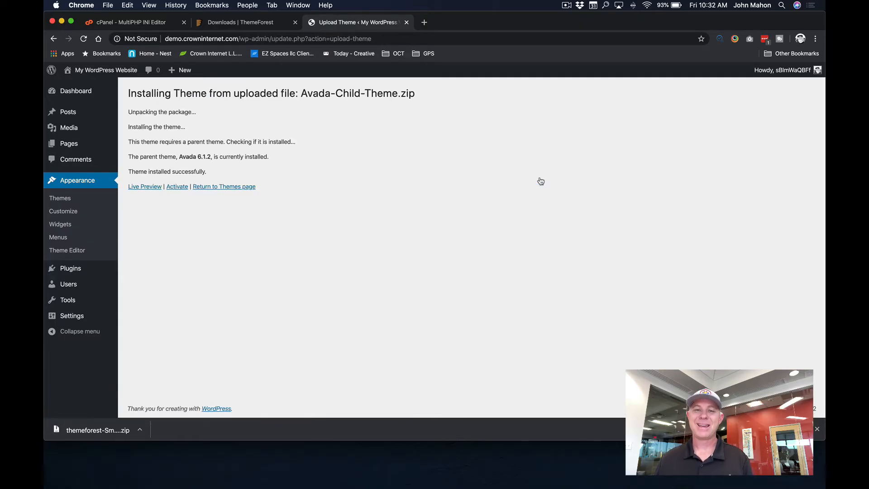
pyautogui.moveTo(429, 192)
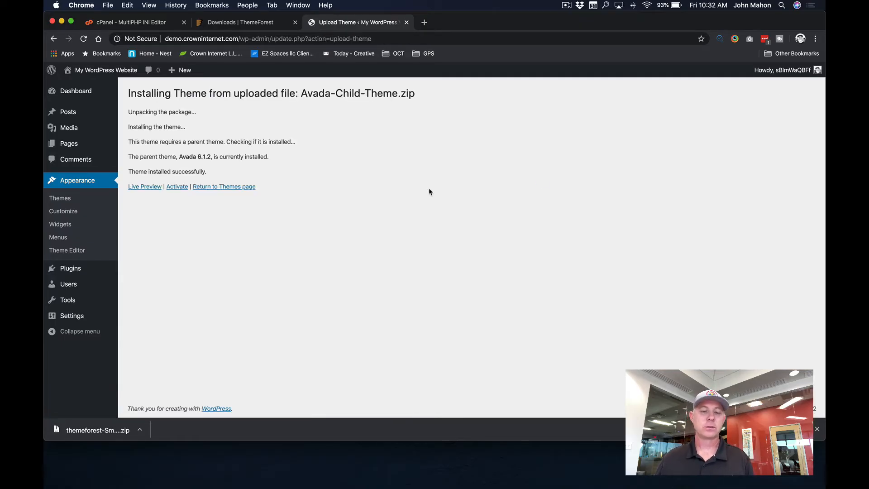
pyautogui.click(177, 186)
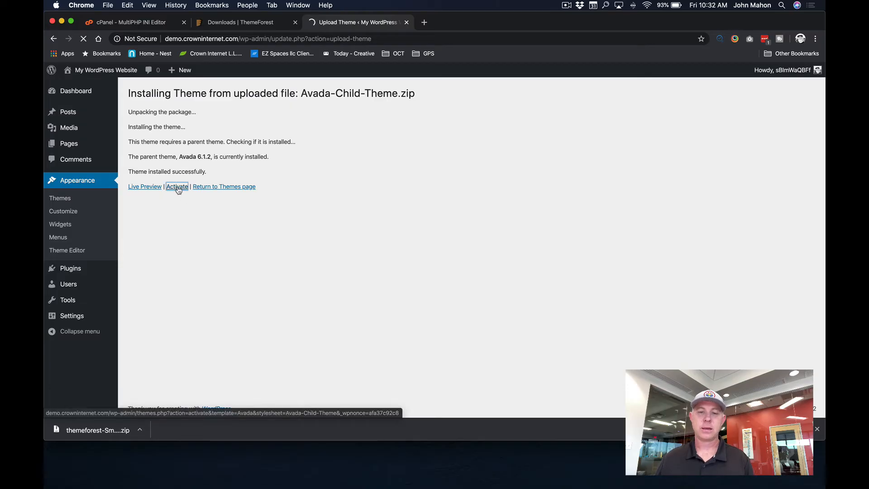
# - Activate the Avada child theme and install the required Fusion Core plugin
pyautogui.click(177, 187)
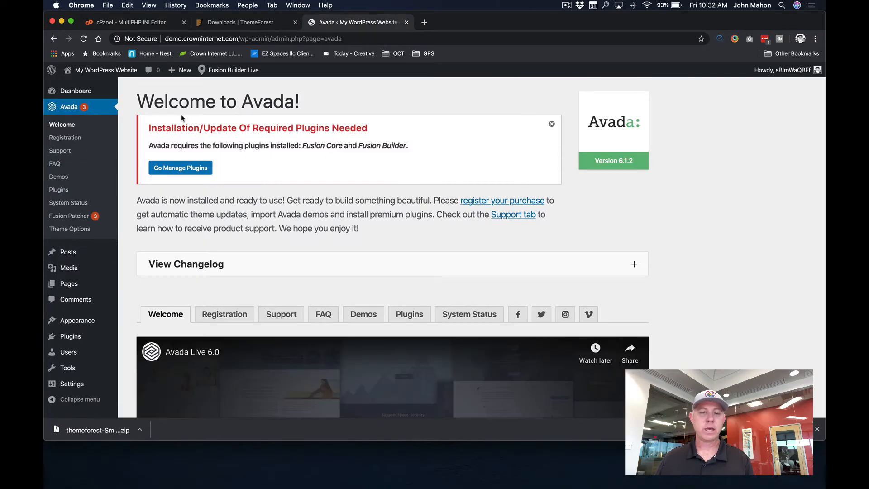
pyautogui.moveTo(180, 168)
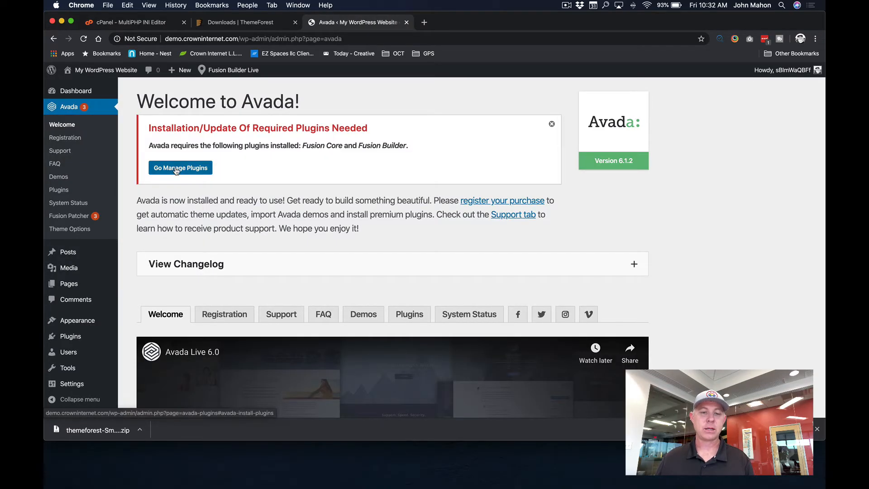
pyautogui.click(180, 167)
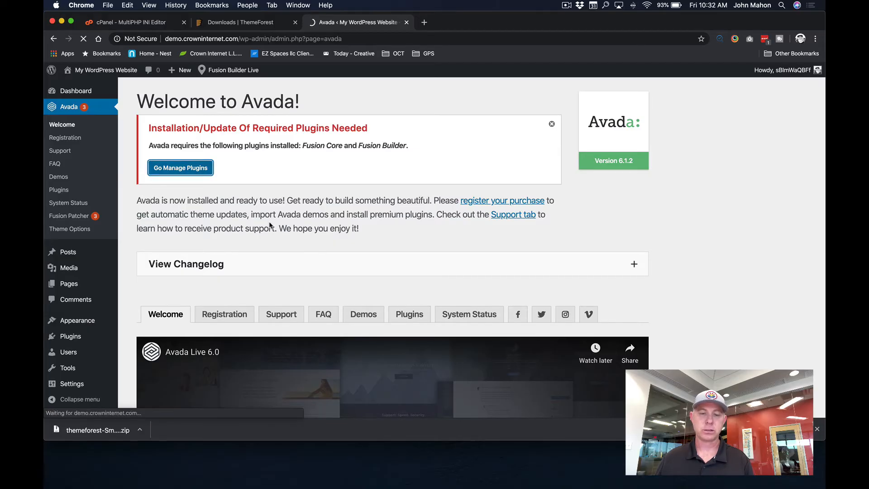
pyautogui.click(180, 167)
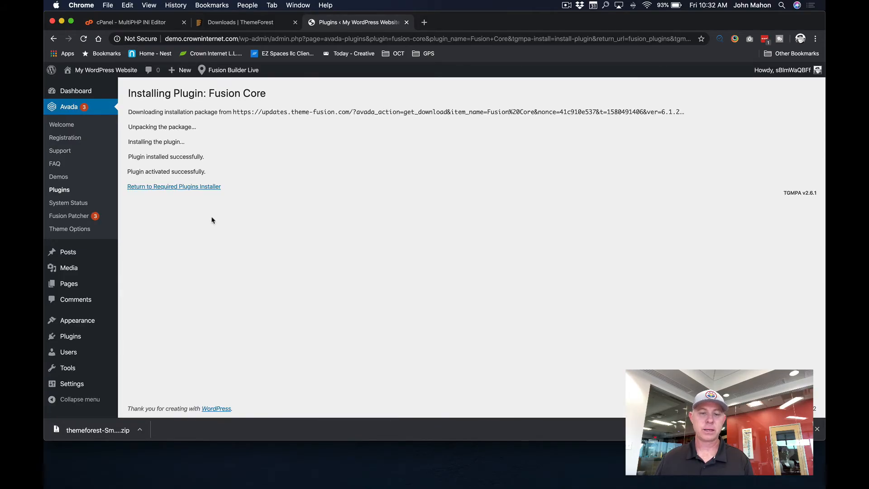
# - Install the required Fusion Builder plugin from the plugins installer
pyautogui.click(173, 186)
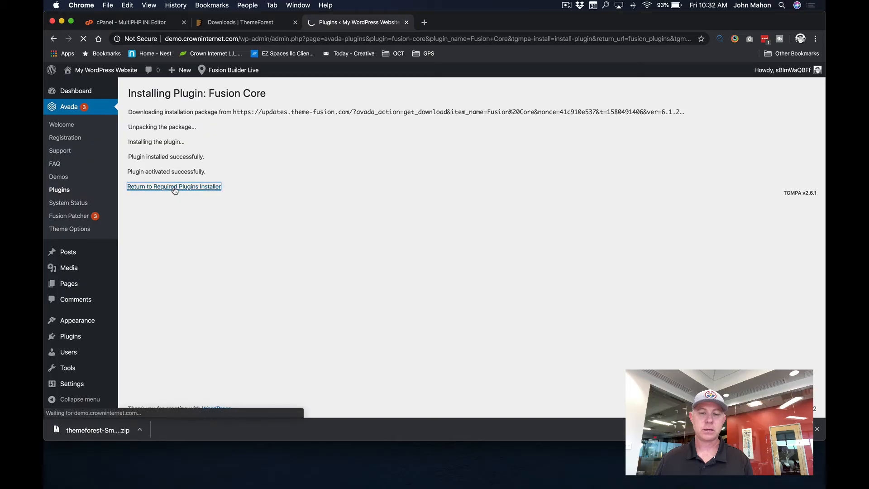
pyautogui.click(174, 187)
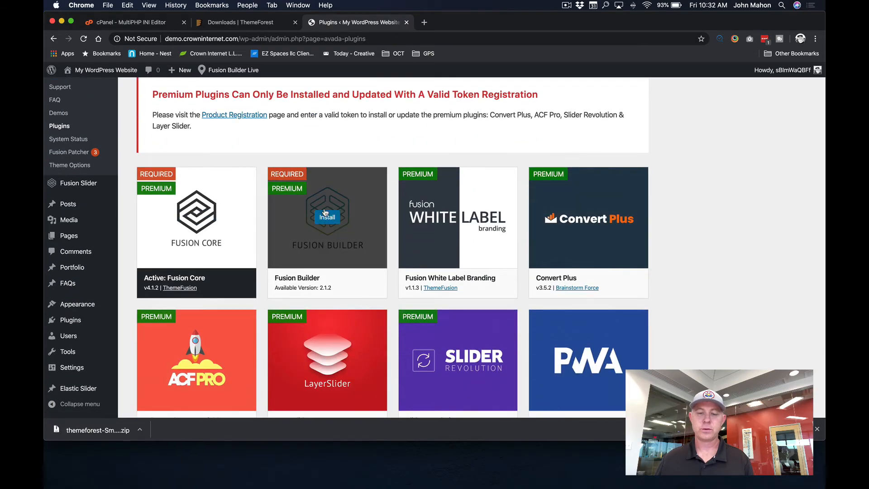
pyautogui.click(327, 217)
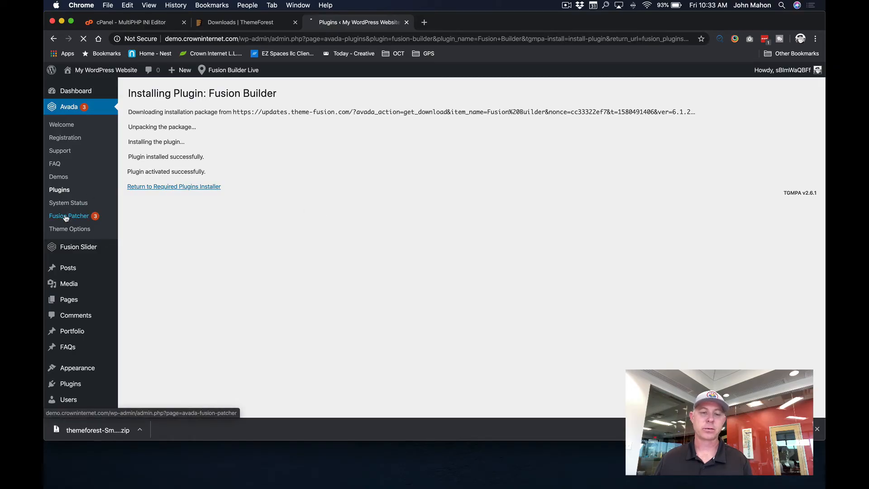
pyautogui.click(68, 215)
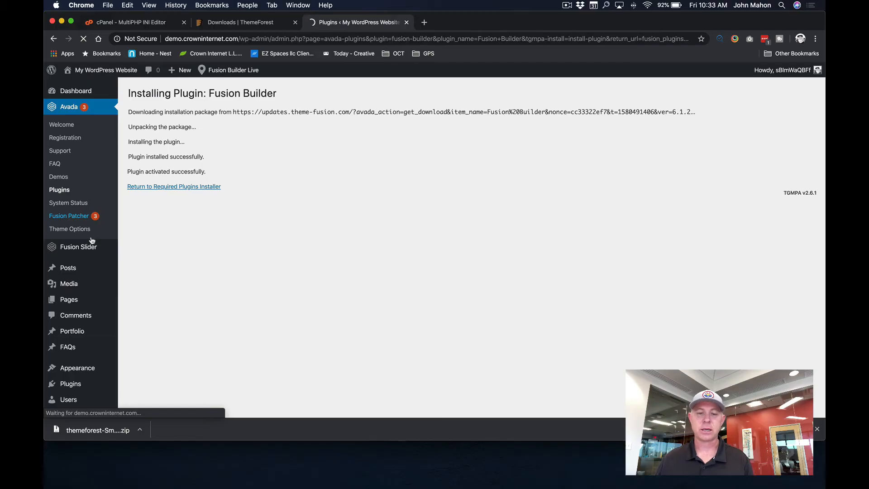
# - Apply Avada 6.1.2 patches #417433, #417434 and #417478 in Fusion Patcher
pyautogui.click(69, 215)
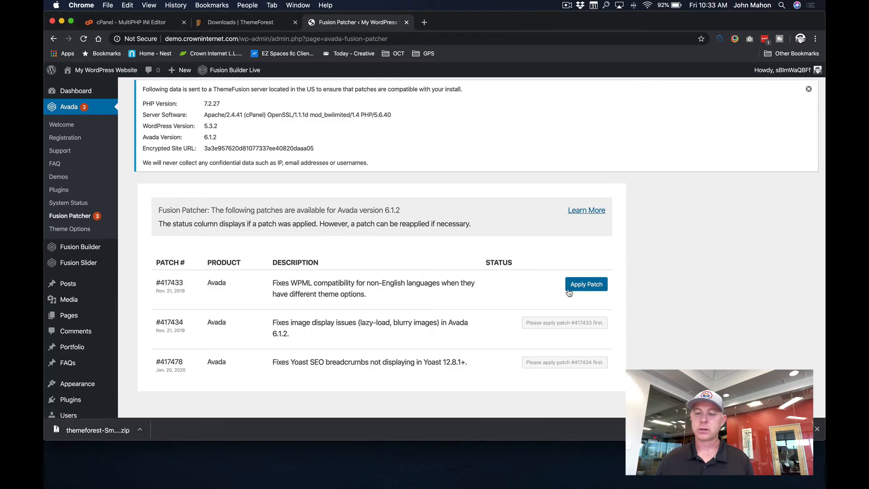
pyautogui.click(586, 284)
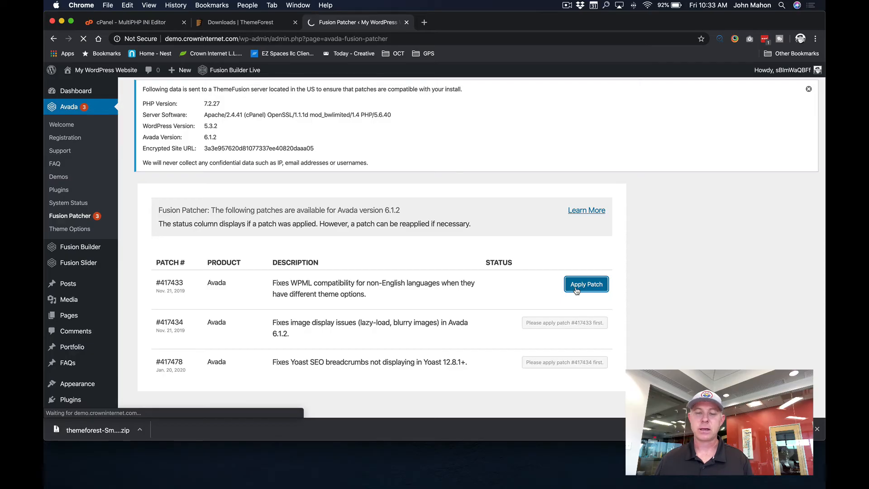
pyautogui.click(586, 283)
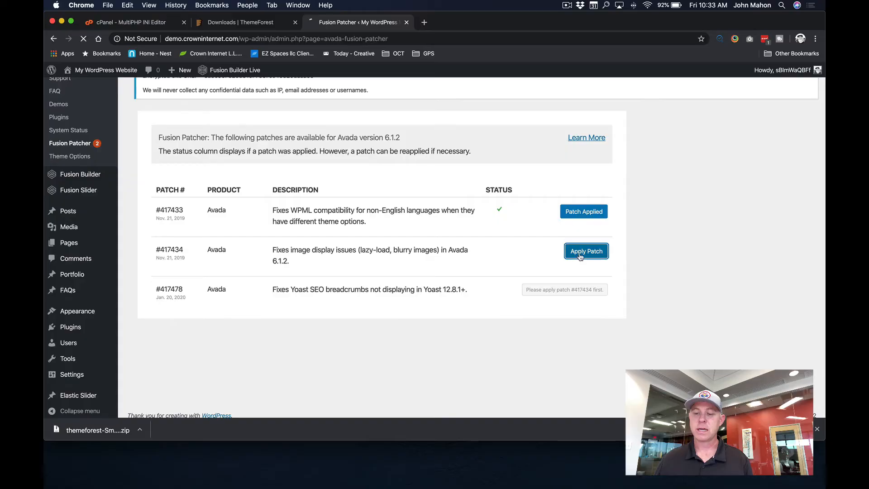
pyautogui.click(586, 251)
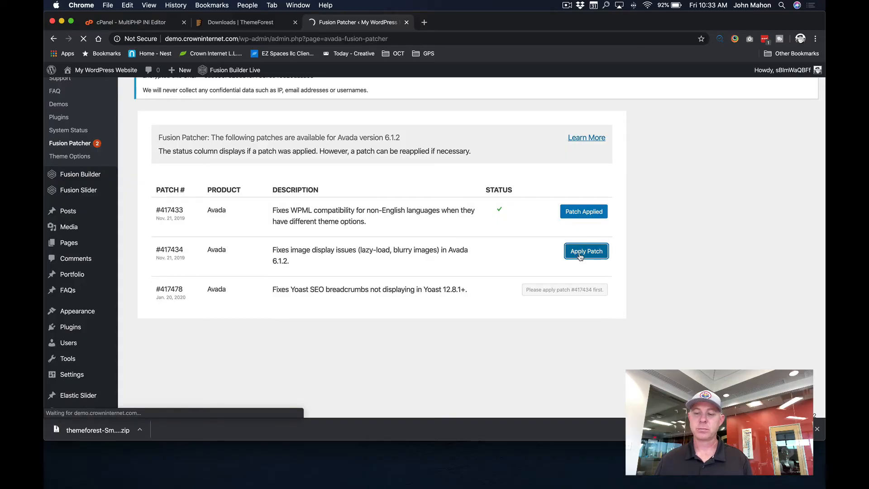
pyautogui.click(585, 250)
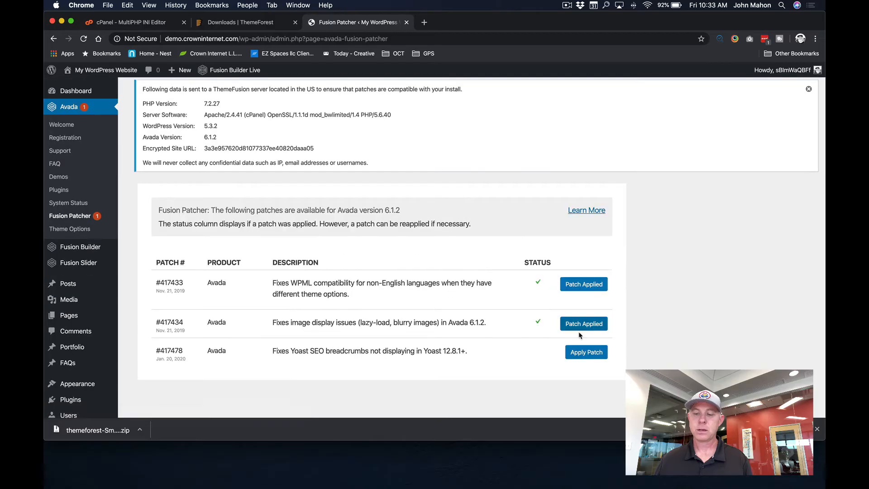
pyautogui.click(586, 352)
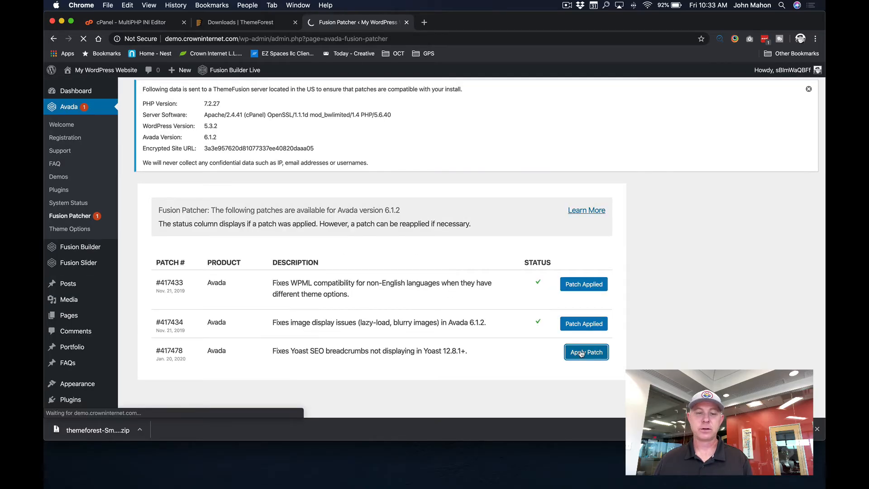
pyautogui.click(586, 352)
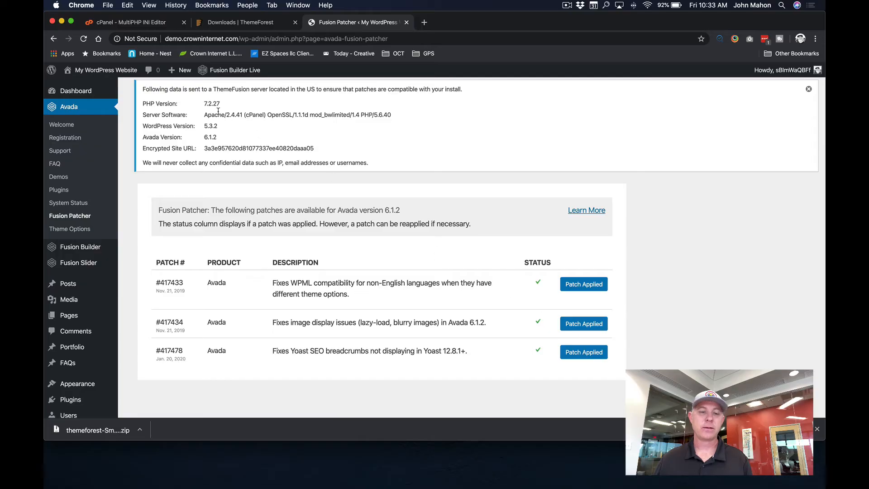
# - Visit the Avada-styled front end via the admin bar, then return to the Dashboard
pyautogui.click(105, 70)
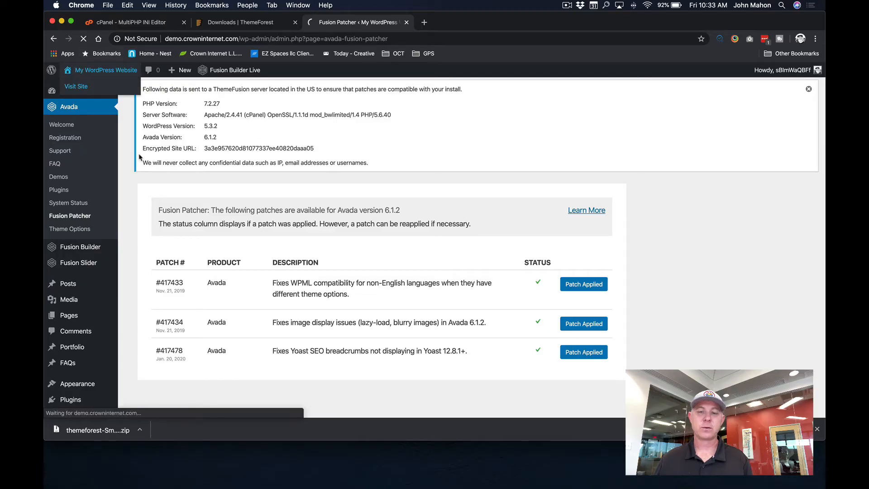
pyautogui.click(76, 86)
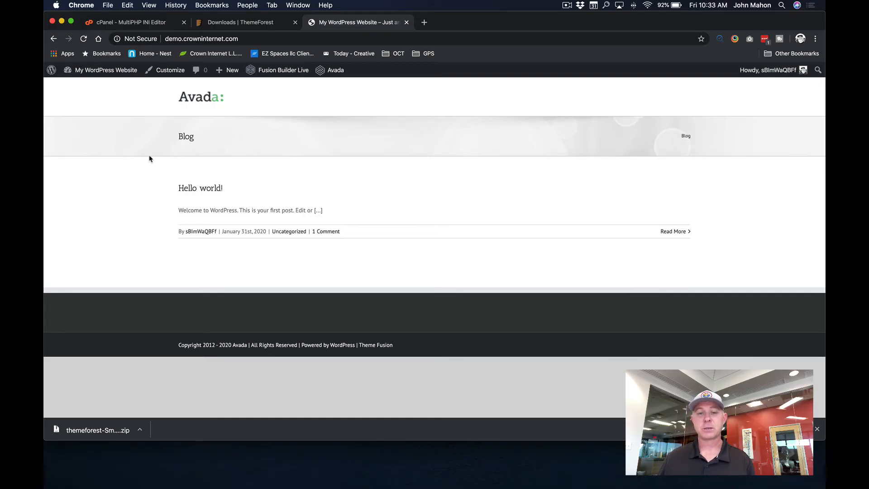
pyautogui.moveTo(156, 53)
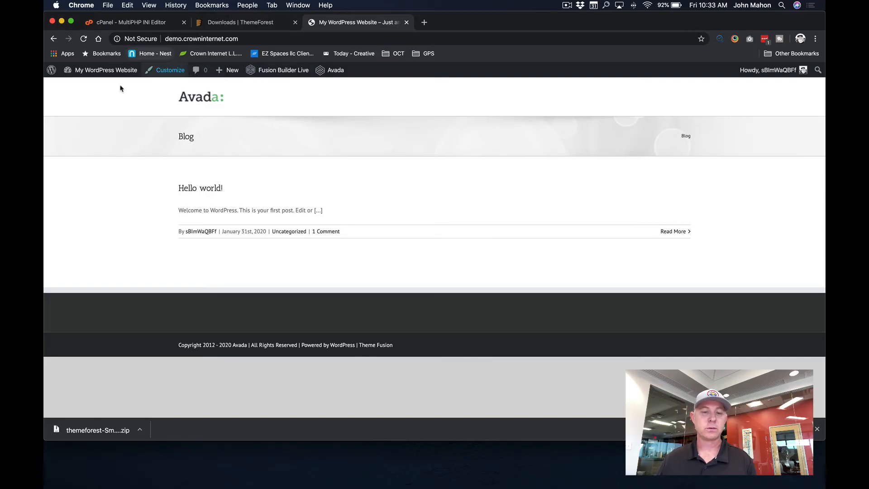
pyautogui.click(105, 69)
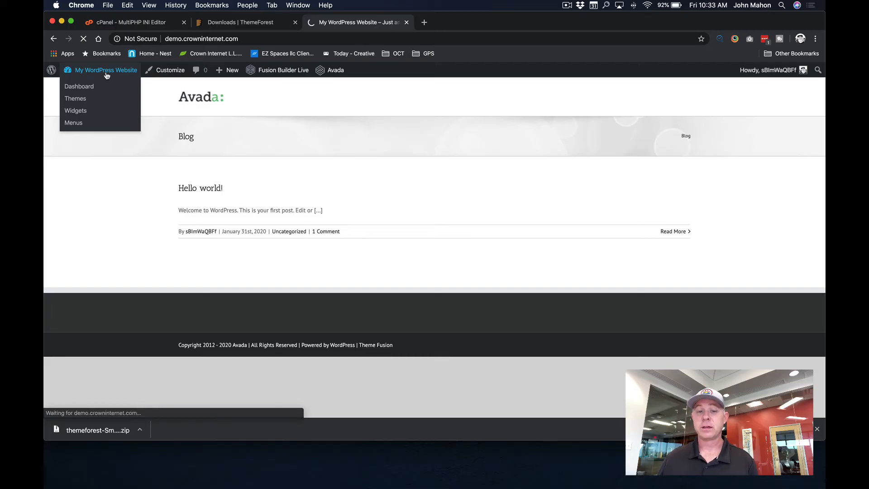
pyautogui.click(79, 87)
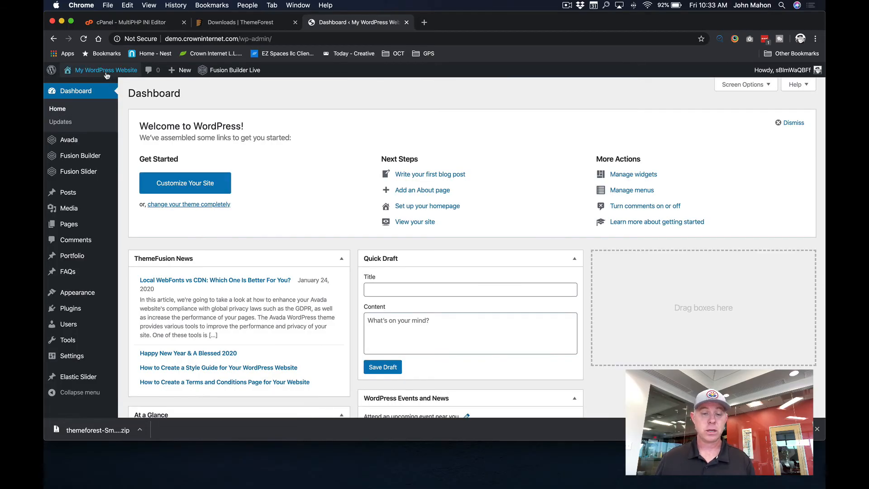
pyautogui.moveTo(120, 201)
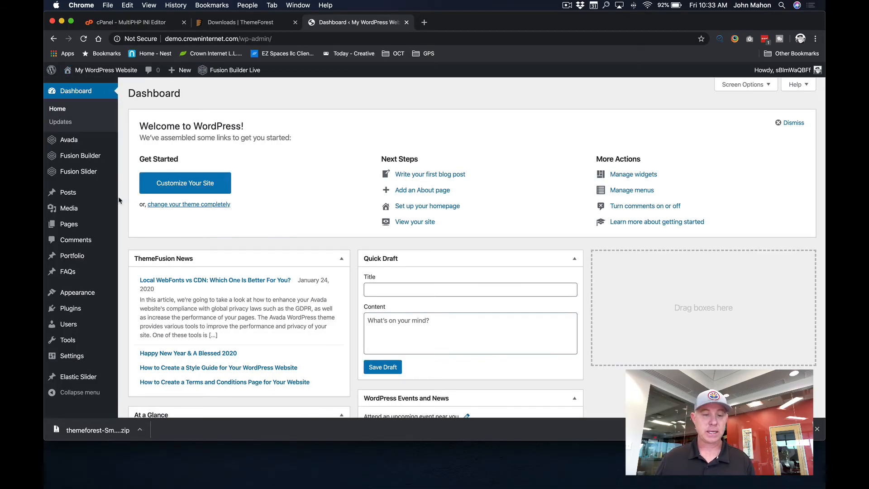
# - Submit the Envato purchase token on Avada's Registration page to register the product
pyautogui.click(69, 140)
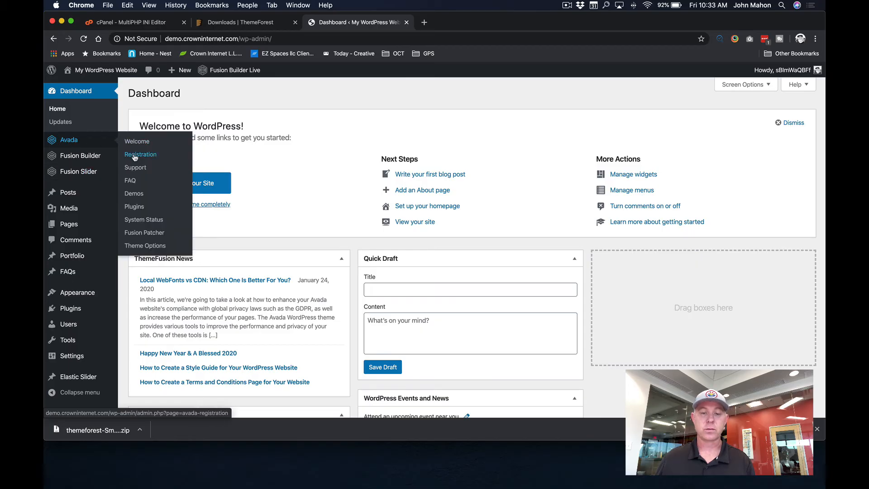
pyautogui.click(140, 154)
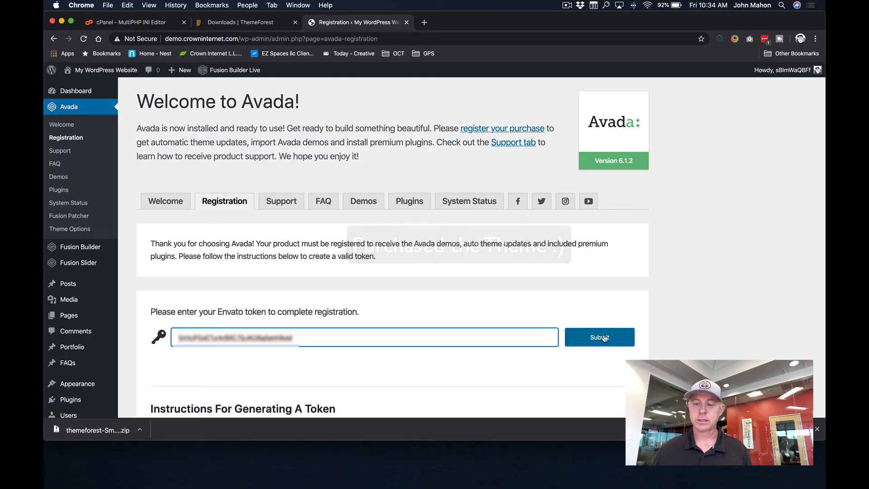
pyautogui.click(600, 337)
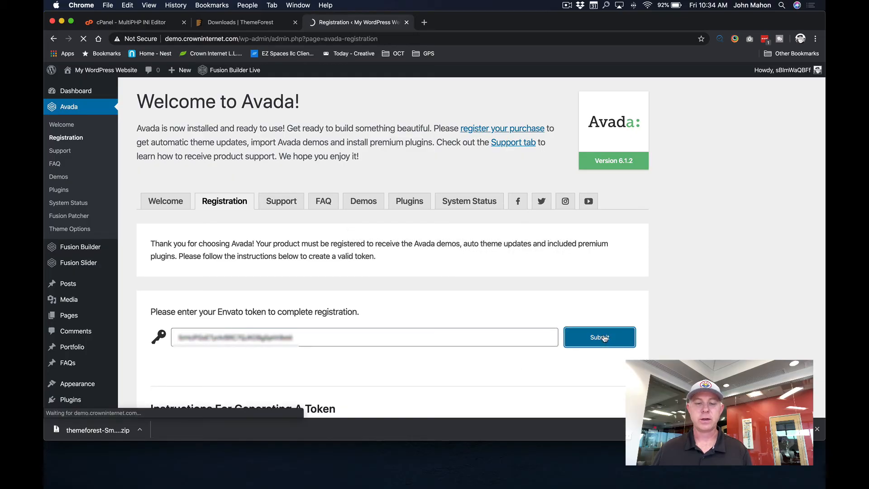
pyautogui.click(599, 337)
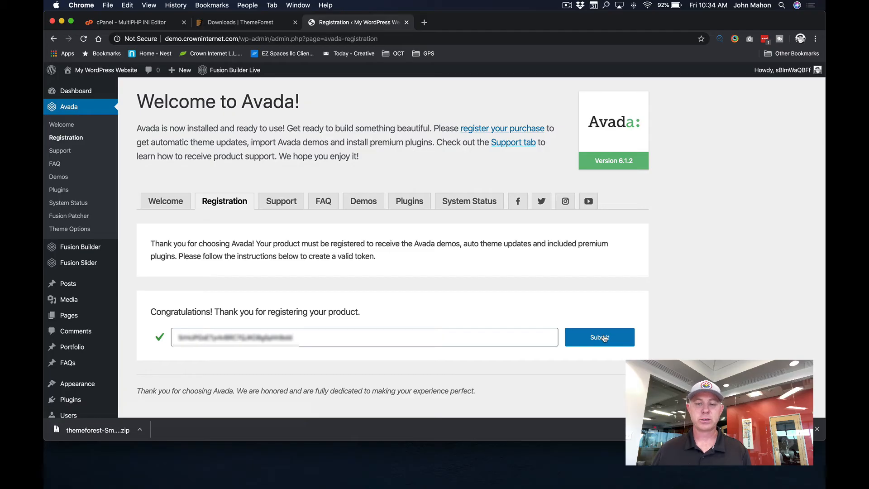
pyautogui.moveTo(363, 201)
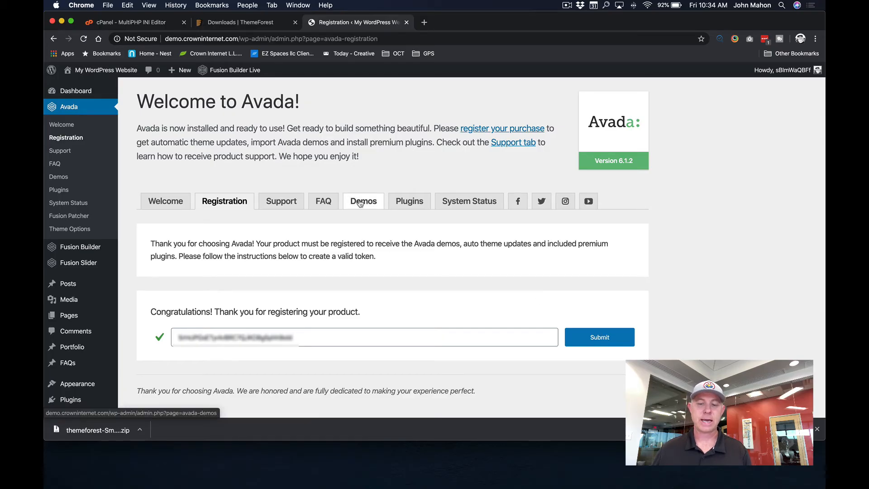
pyautogui.click(363, 201)
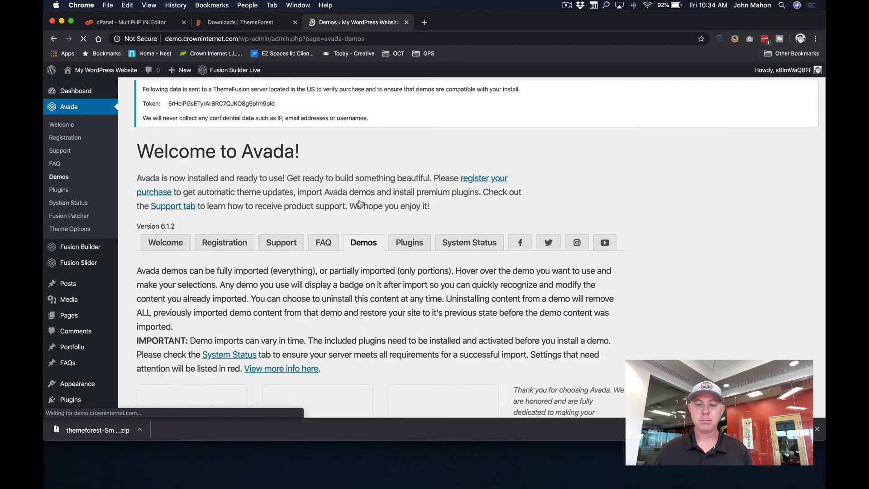
pyautogui.scroll(-3)
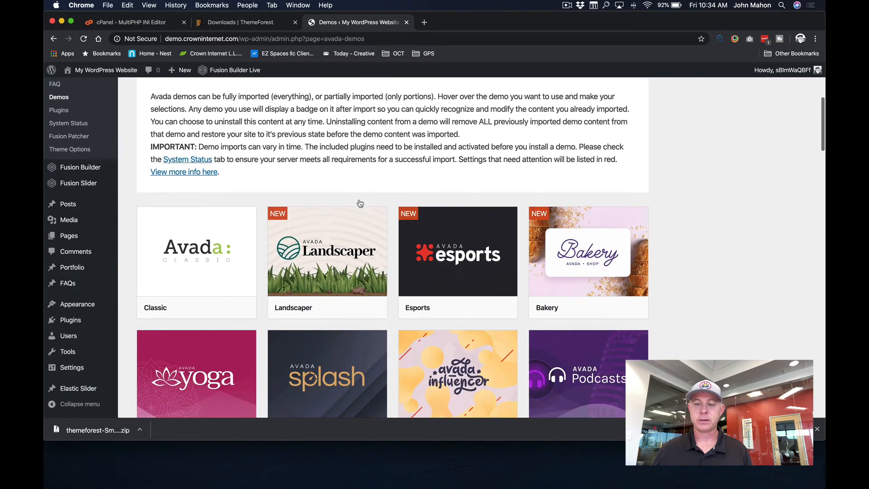
pyautogui.moveTo(704, 287)
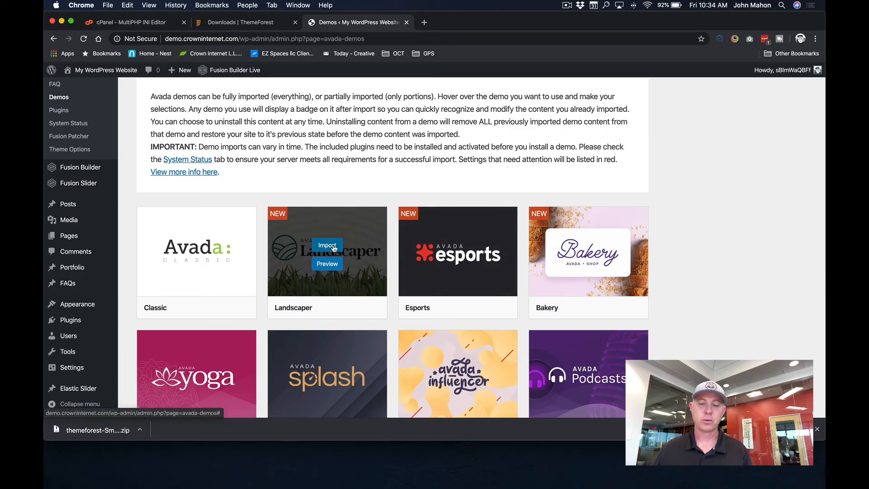
pyautogui.click(327, 245)
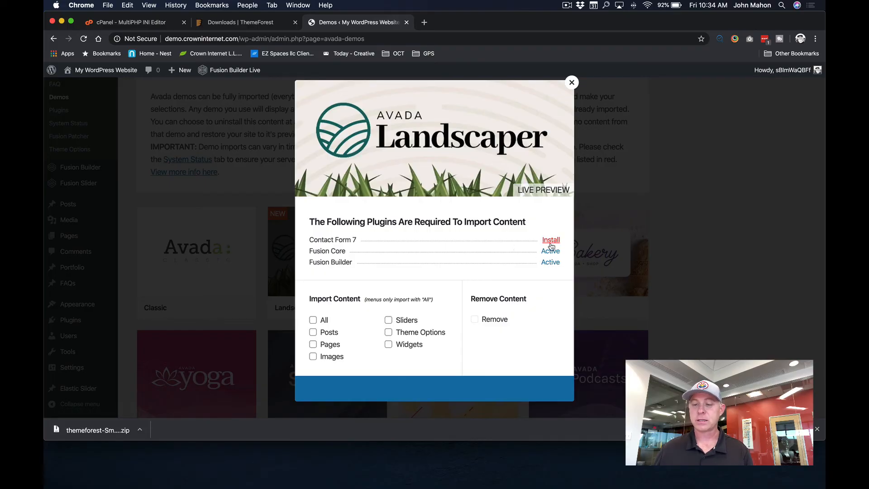
pyautogui.click(550, 239)
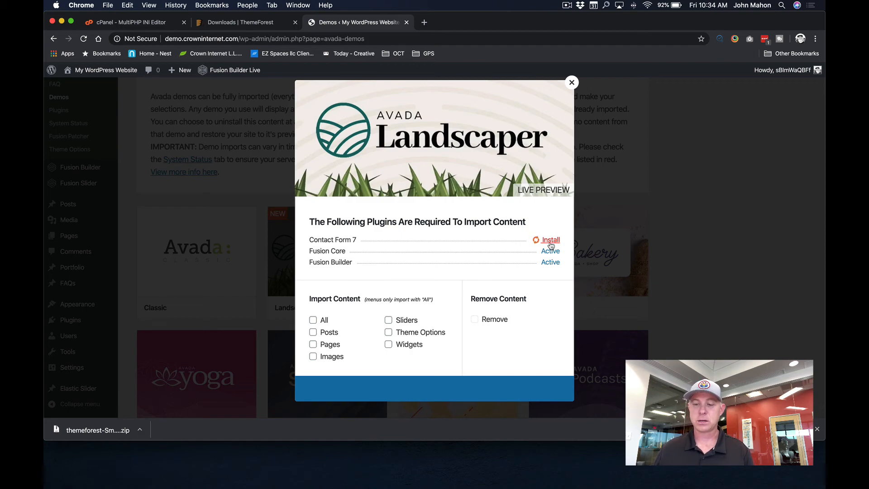
pyautogui.click(551, 239)
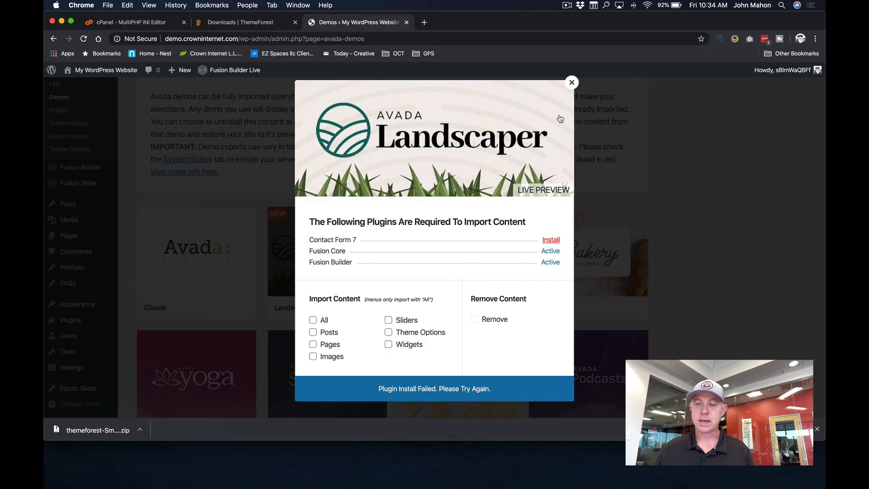
pyautogui.click(572, 82)
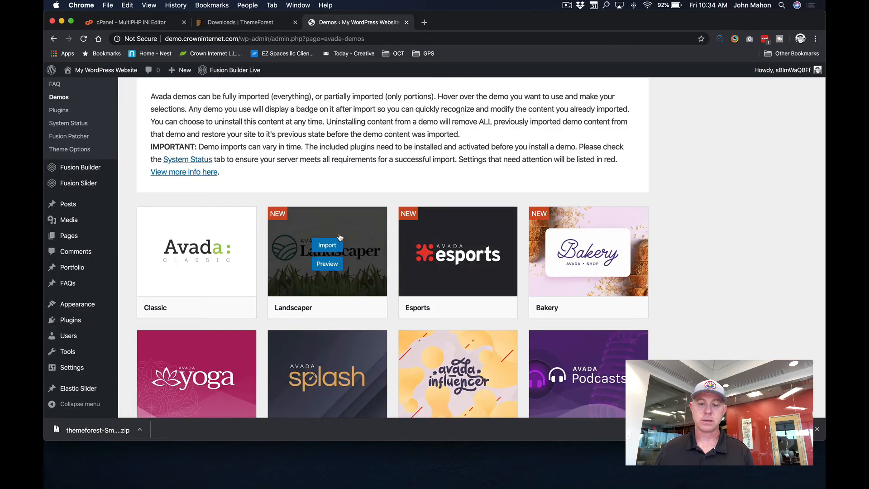
pyautogui.click(326, 246)
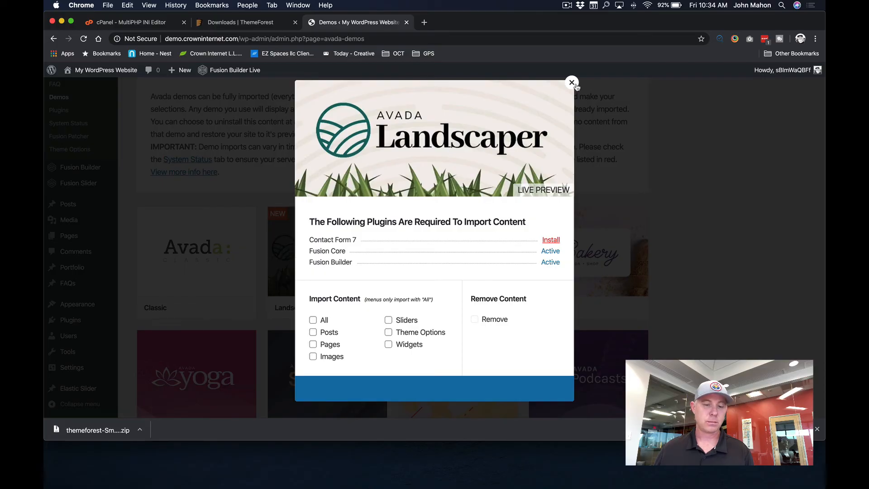
pyautogui.click(572, 82)
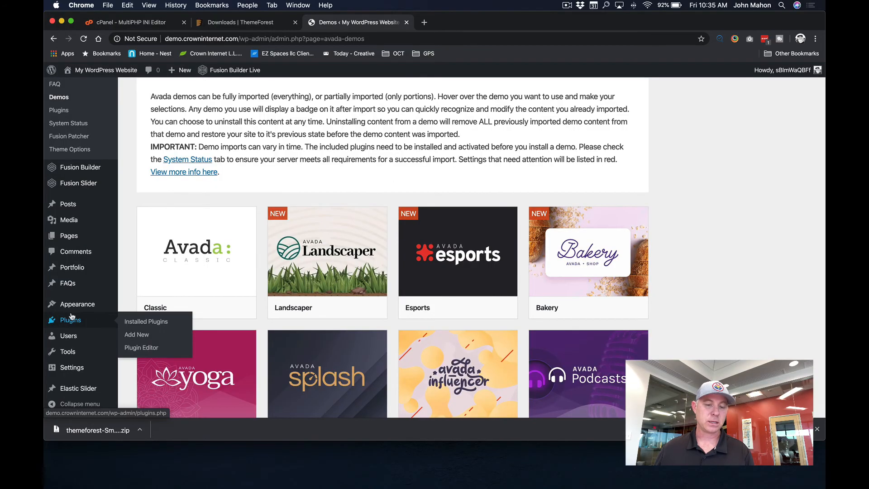
pyautogui.moveTo(230, 304)
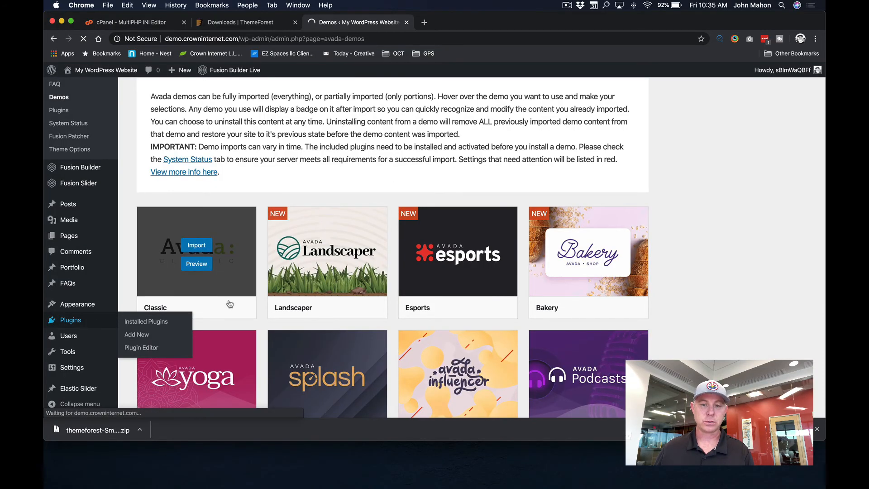
# - Confirm Contact Form 7 is active in Installed Plugins and return to Avada Demos
pyautogui.click(145, 321)
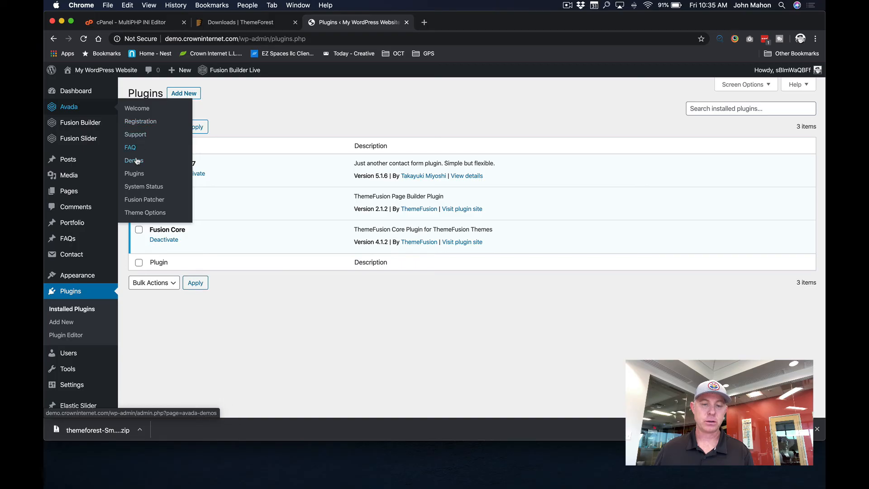
pyautogui.click(134, 161)
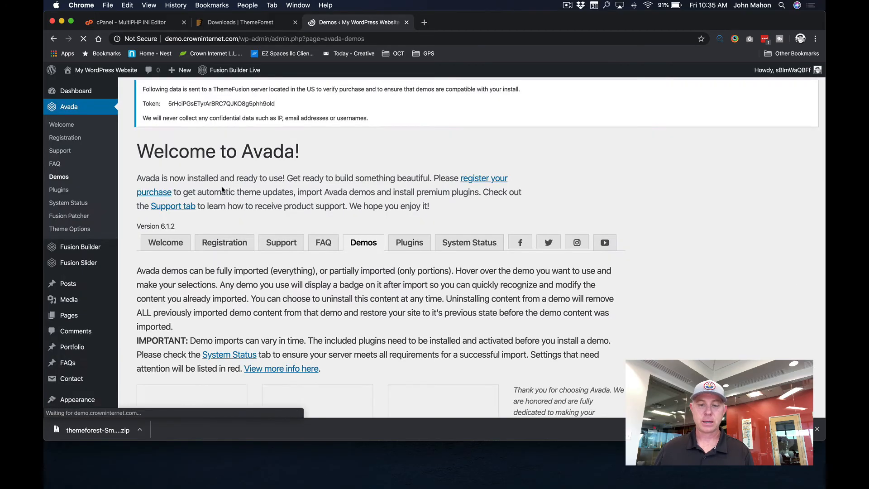
pyautogui.scroll(-3)
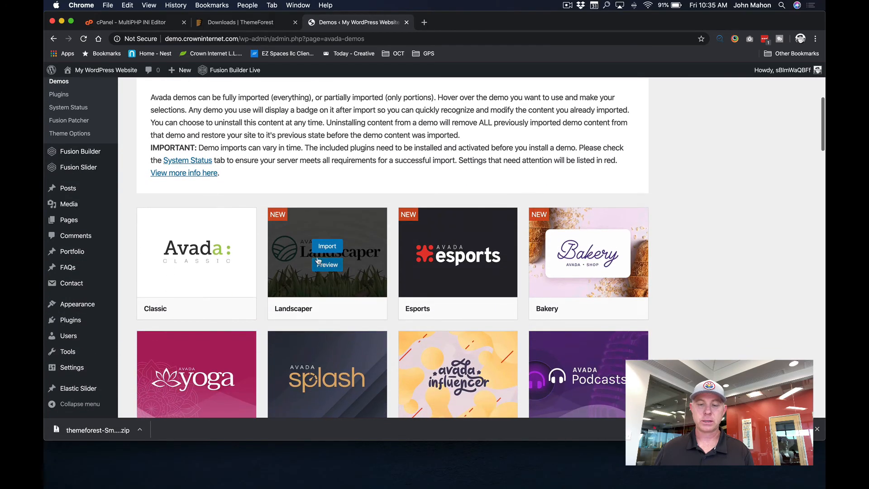
# - Import the Landscaper demo with All content types selected
pyautogui.click(327, 245)
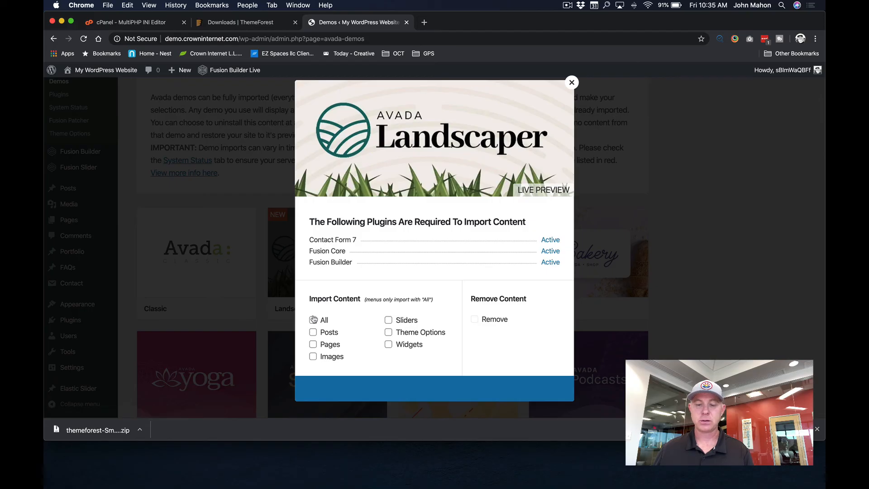
pyautogui.click(313, 320)
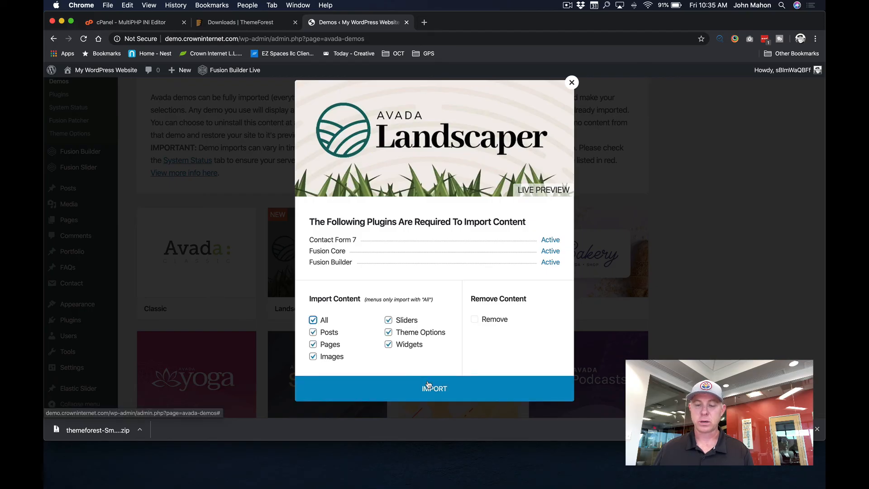
pyautogui.click(434, 389)
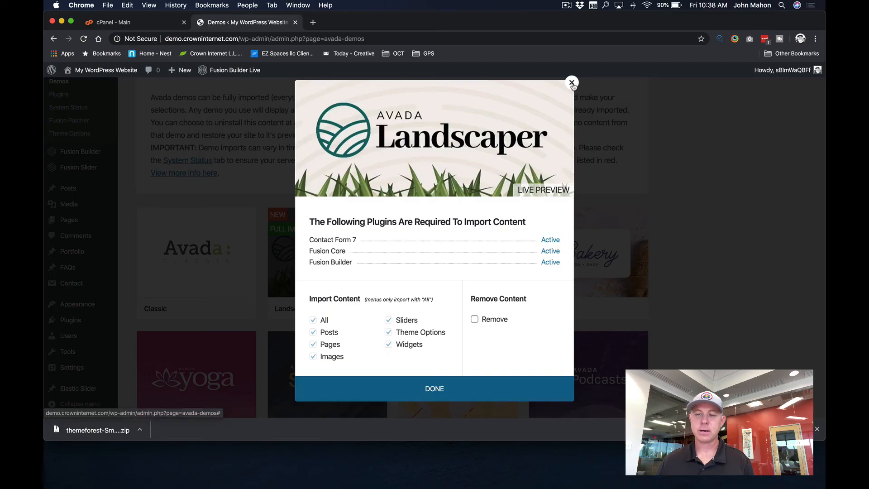
# - Close the import popup and scroll through the live Landscaper homepage
pyautogui.click(571, 83)
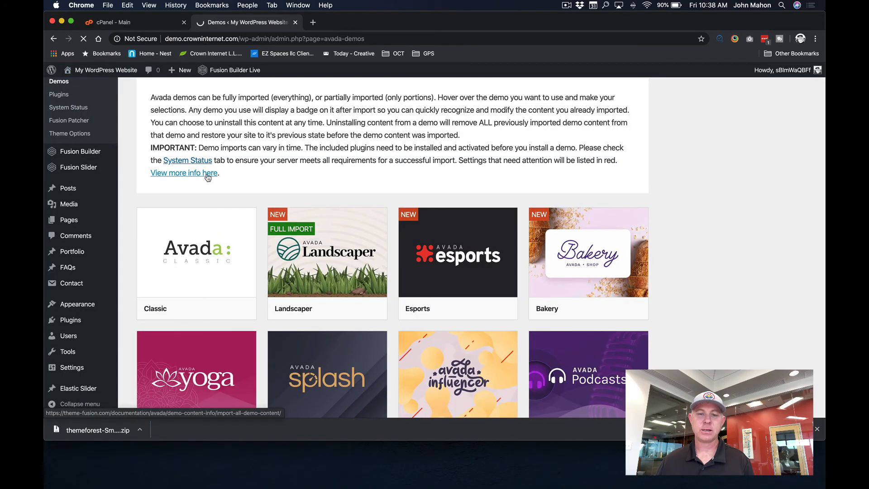
pyautogui.click(183, 173)
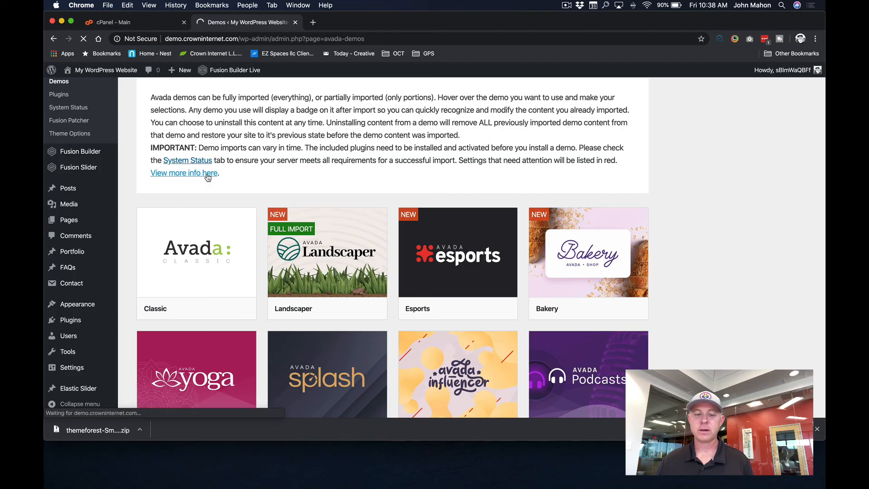
pyautogui.click(327, 252)
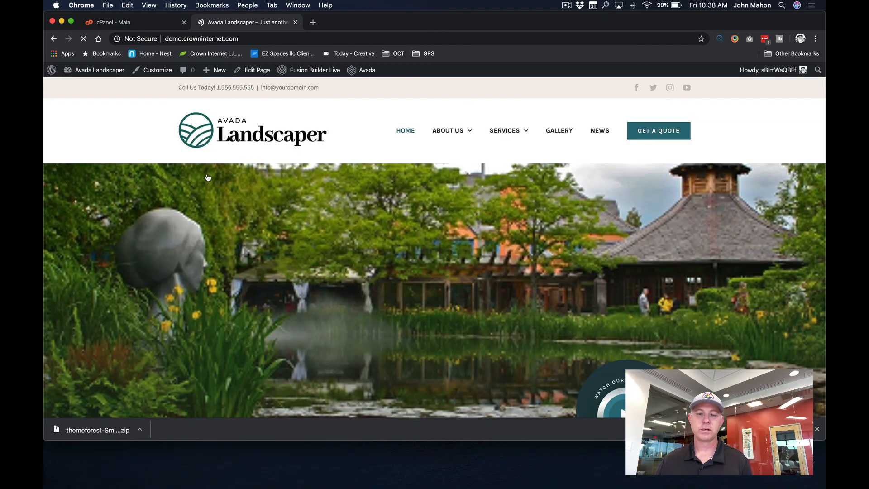
pyautogui.scroll(-3)
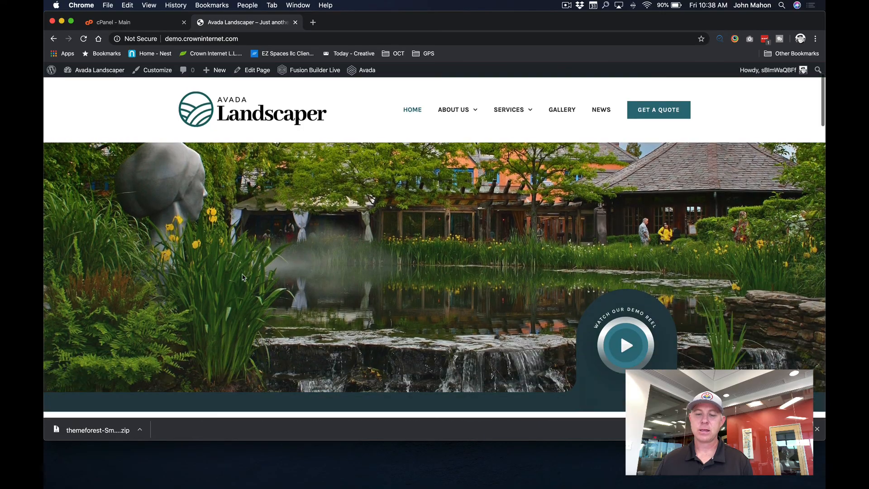
pyautogui.scroll(-3)
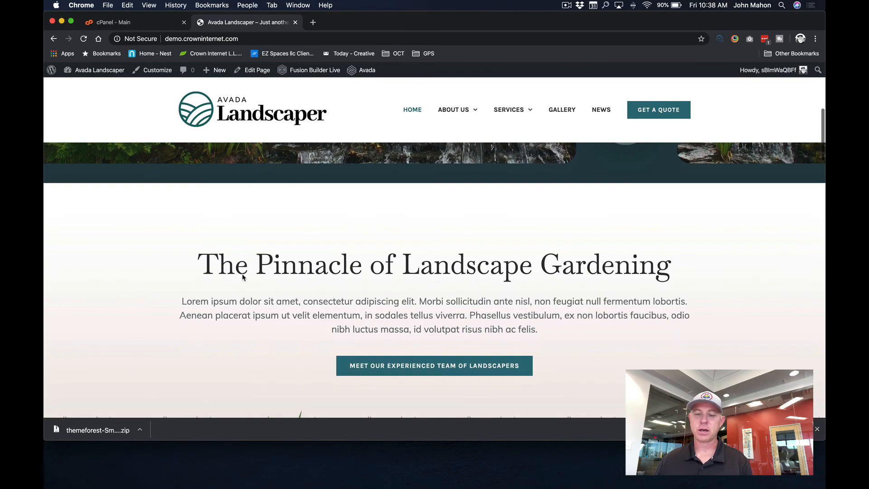
pyautogui.scroll(3)
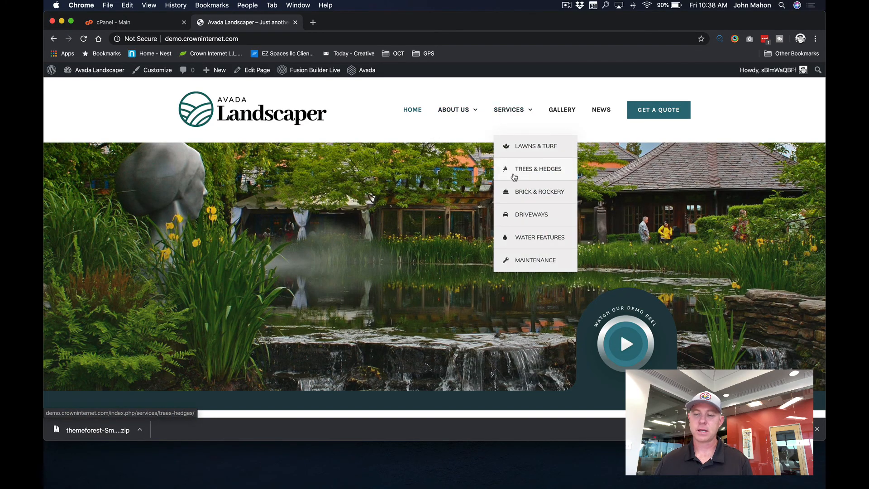
pyautogui.moveTo(417, 131)
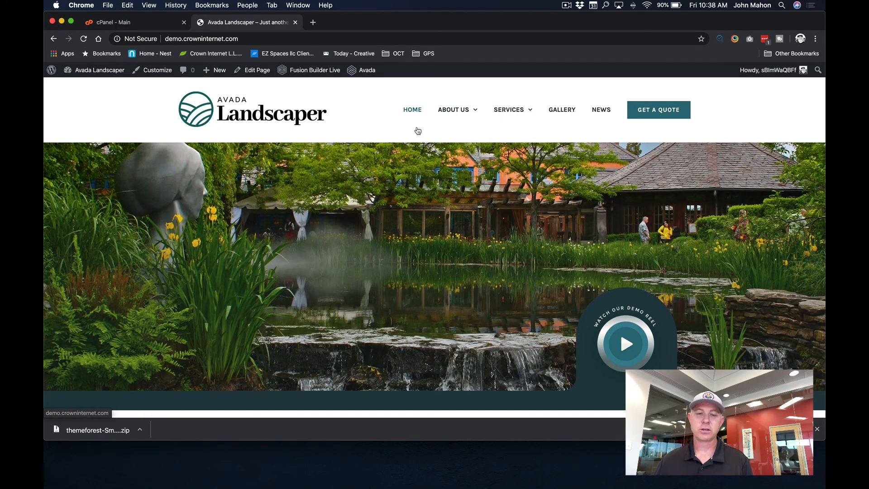
pyautogui.moveTo(658, 109)
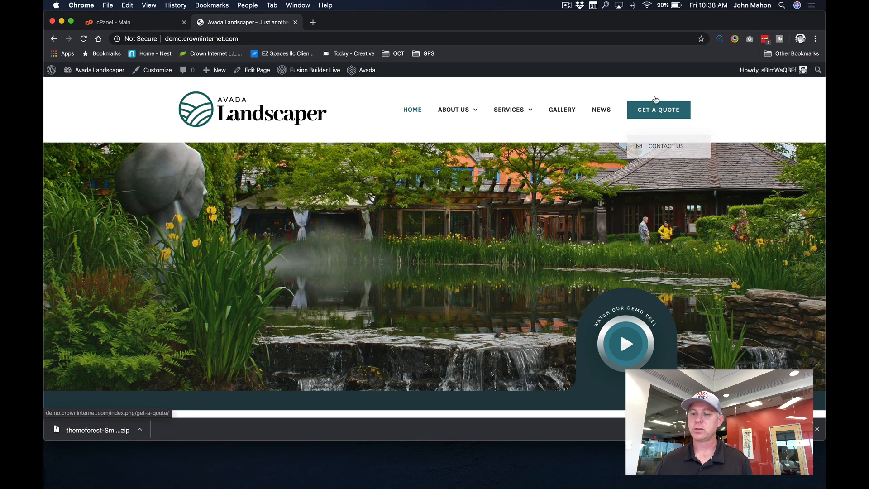
# - Scroll the homepage in a narrowed window to confirm its mobile layout
pyautogui.scroll(-3)
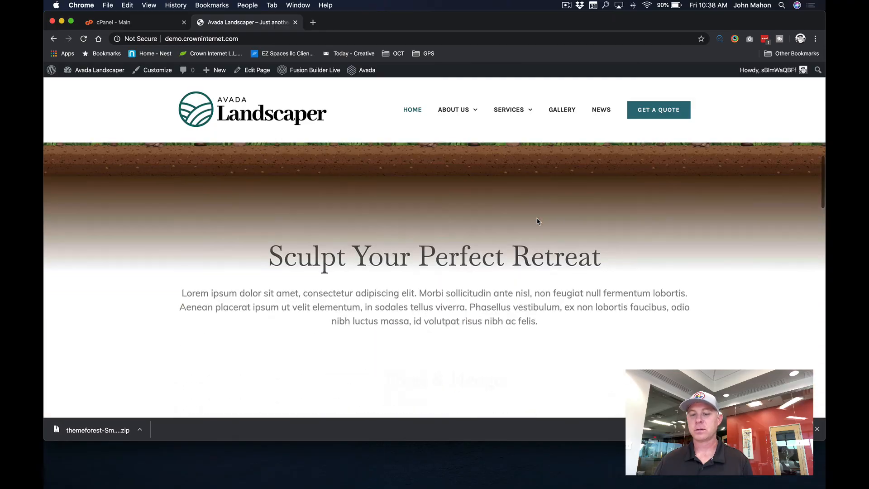
pyautogui.scroll(-3)
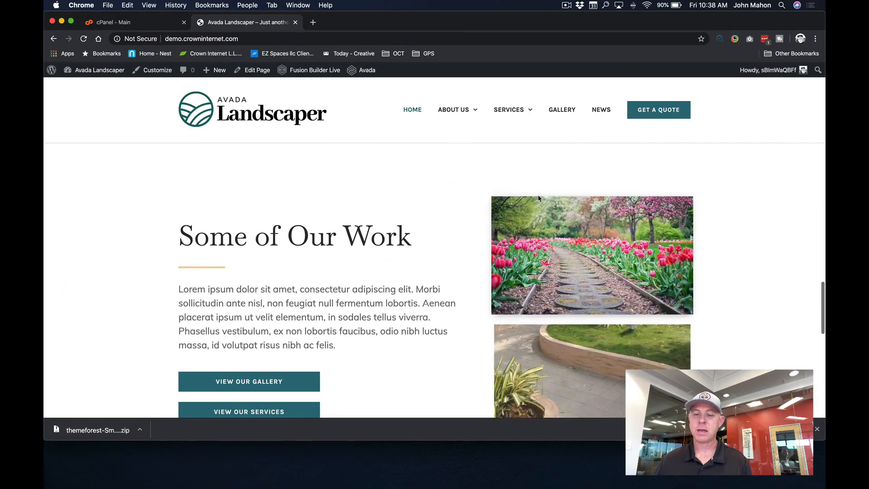
pyautogui.scroll(-3)
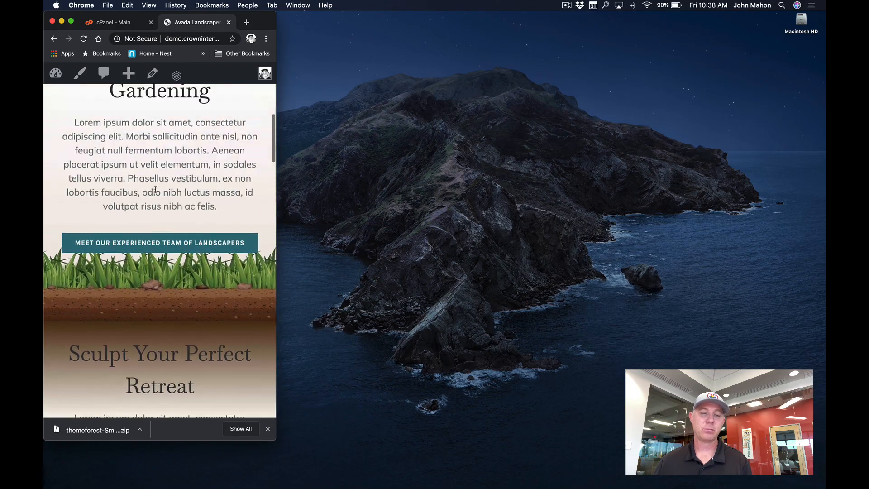
pyautogui.scroll(3)
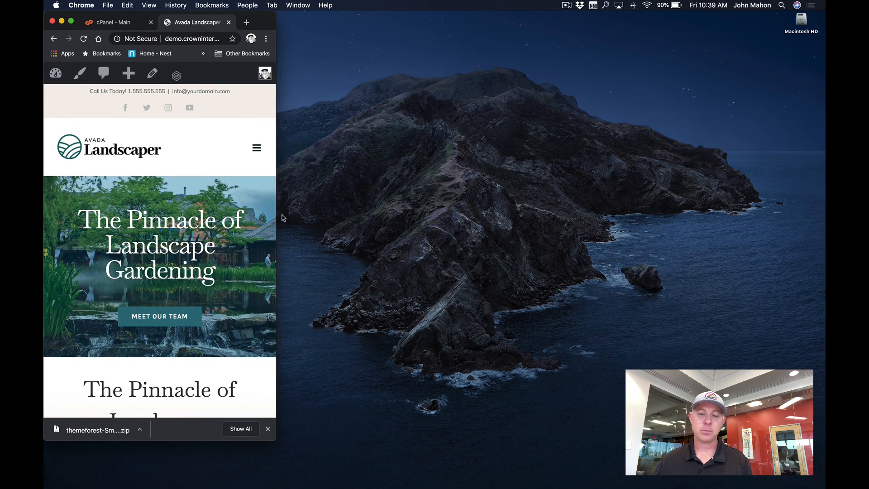